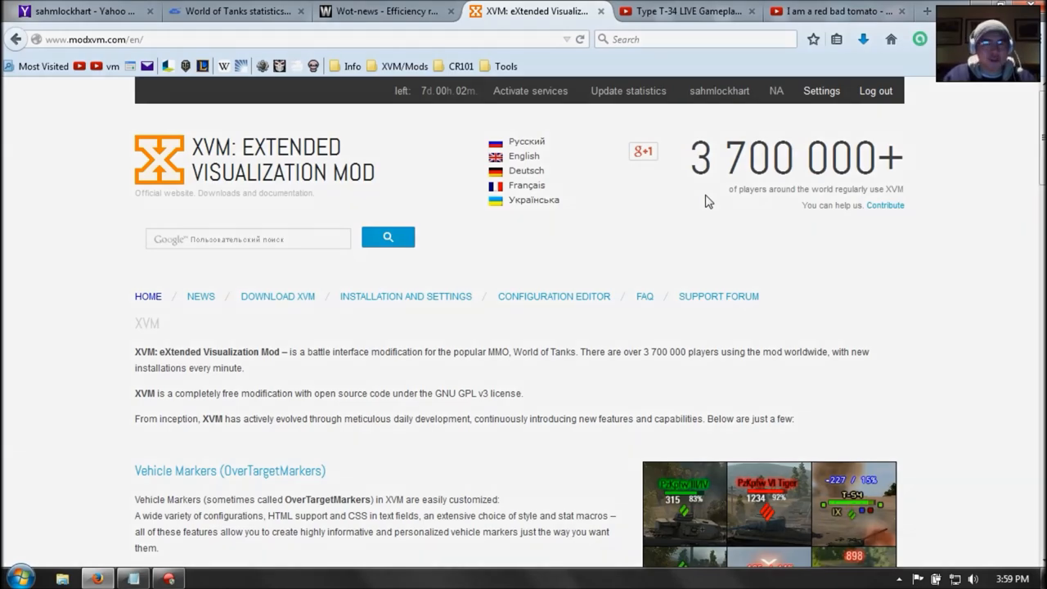
Step: Review the per-battle averages behind the ratings and request the tanks suggested for raising WN8
click(390, 11)
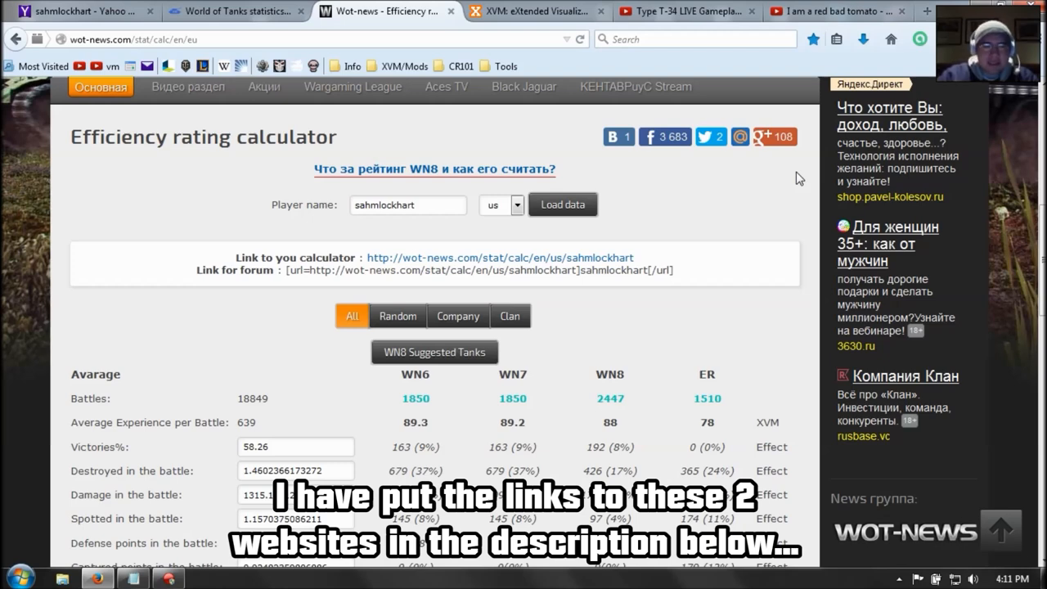
mouse_move(173, 201)
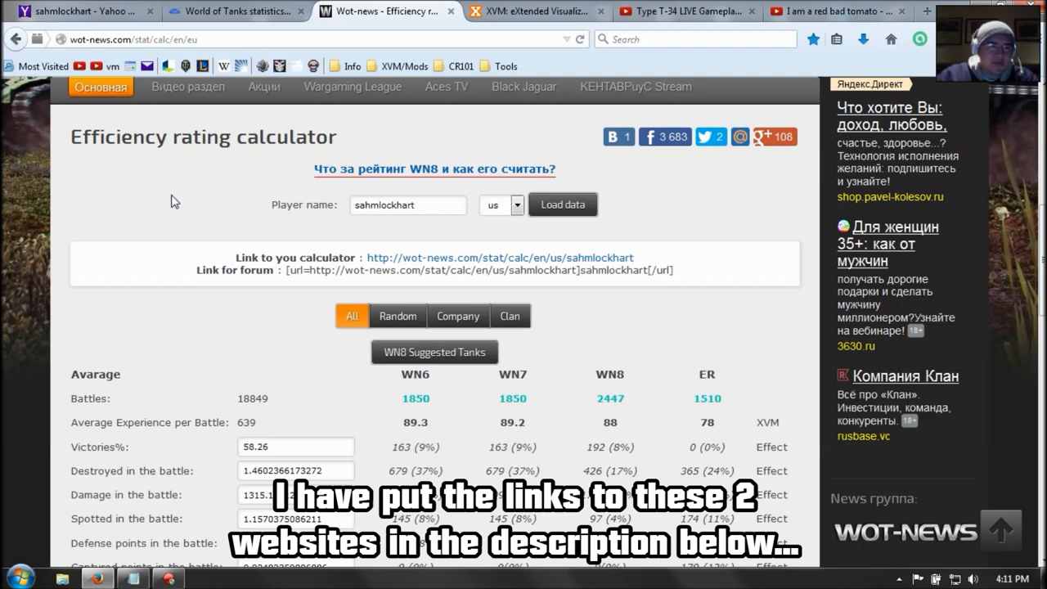
mouse_move(461, 232)
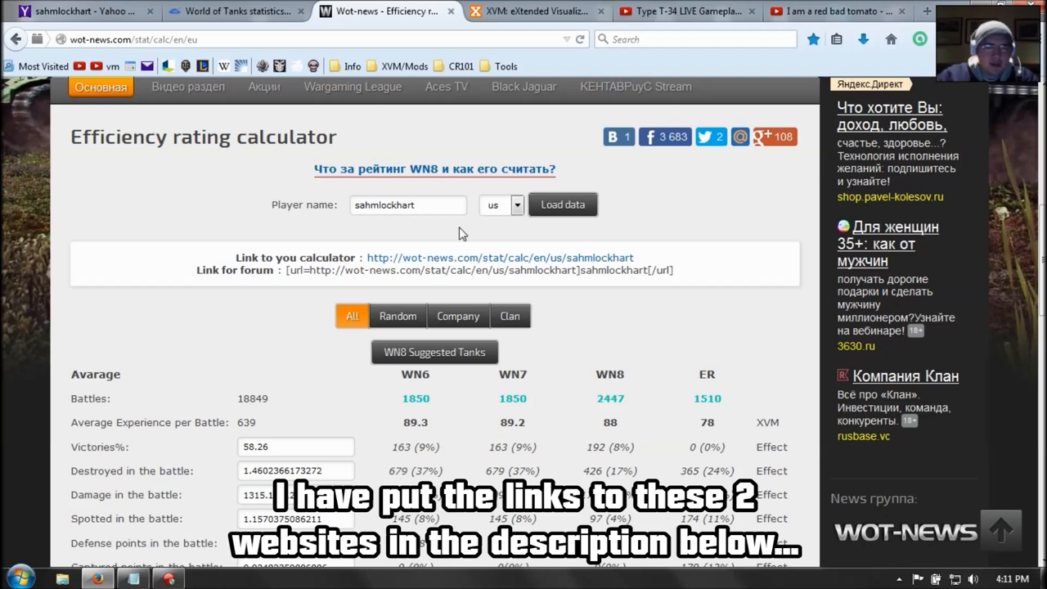
mouse_move(576, 329)
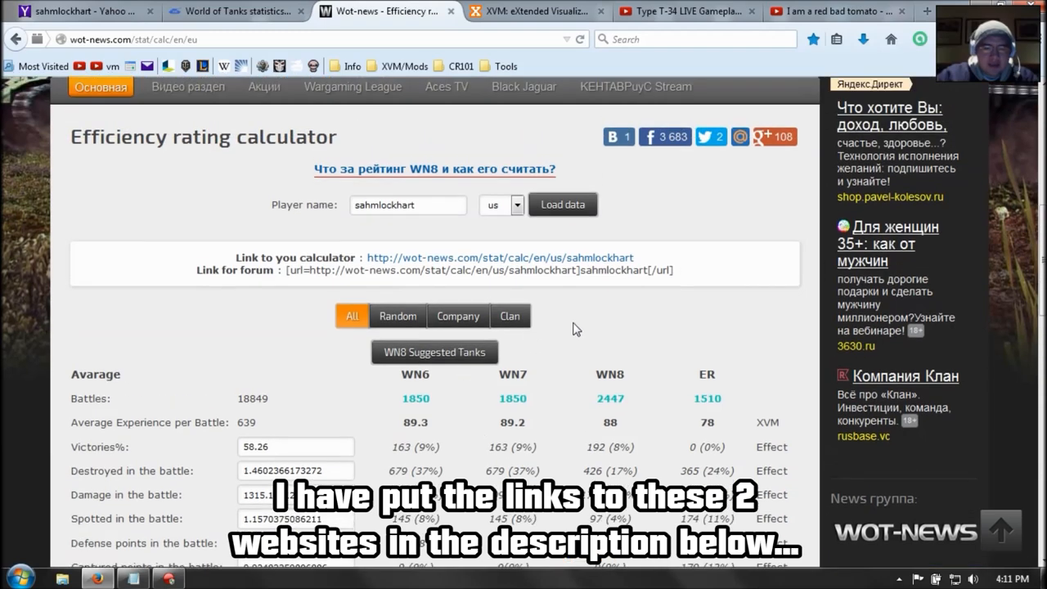
scroll(down, 3)
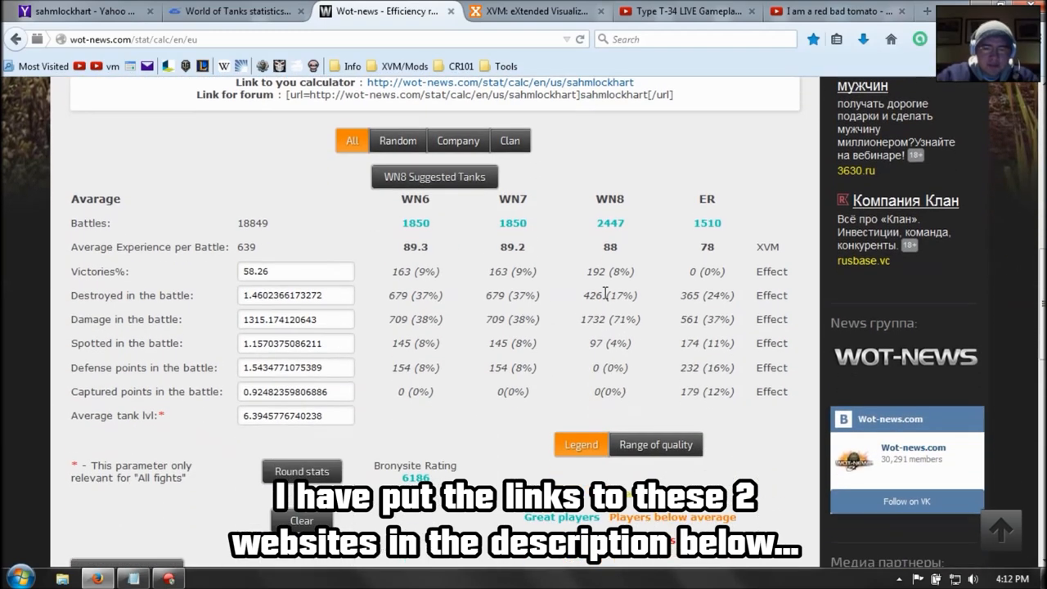
mouse_move(579, 344)
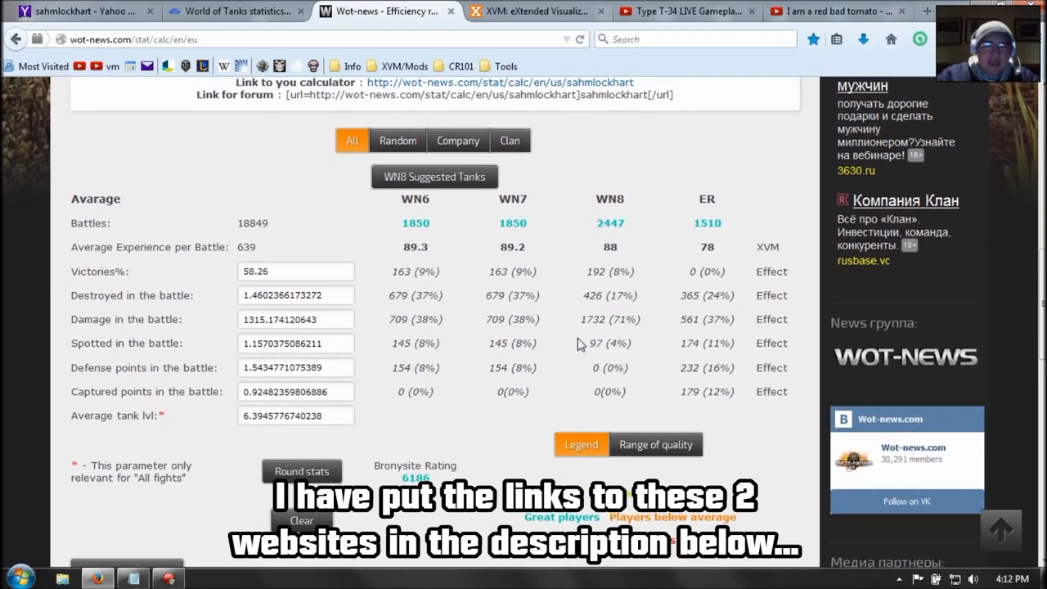
mouse_move(440, 186)
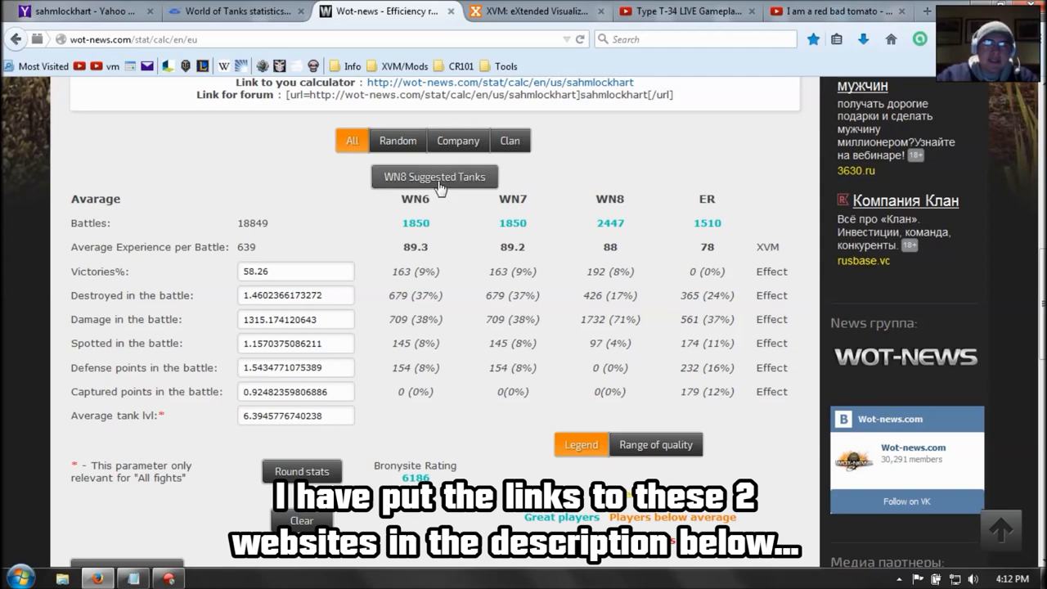
click(435, 176)
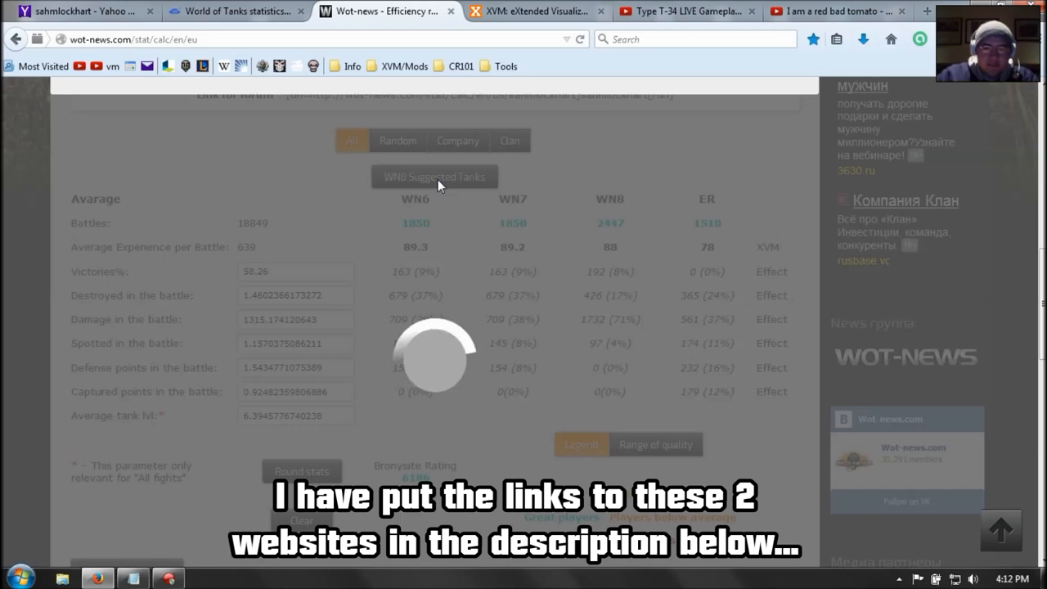
Step: Load the Worth trying out suggestions list, led by the T25 AT with its WN8 gain per battle
click(435, 176)
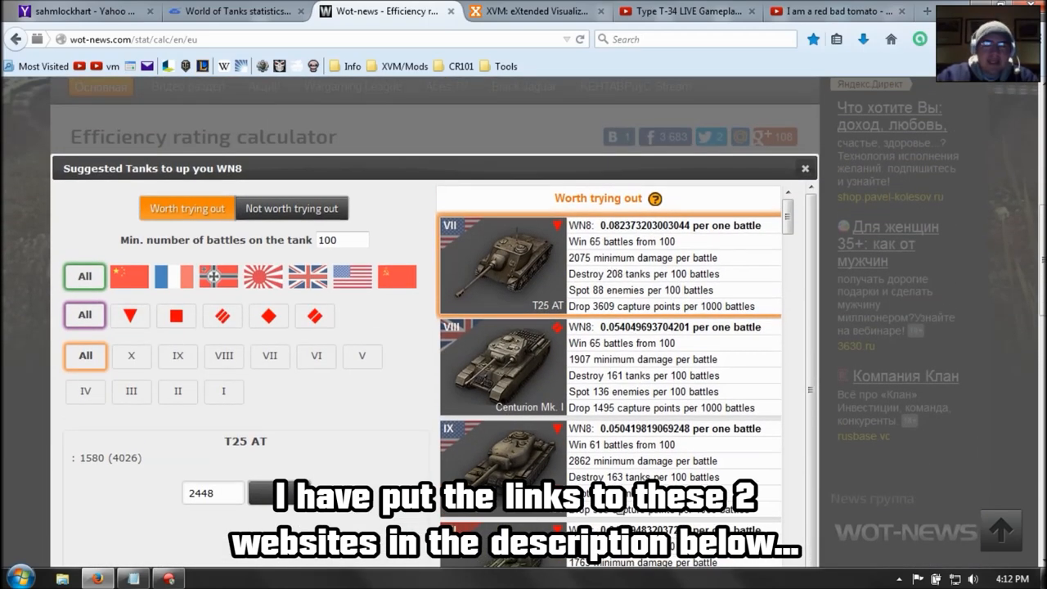
mouse_move(654, 443)
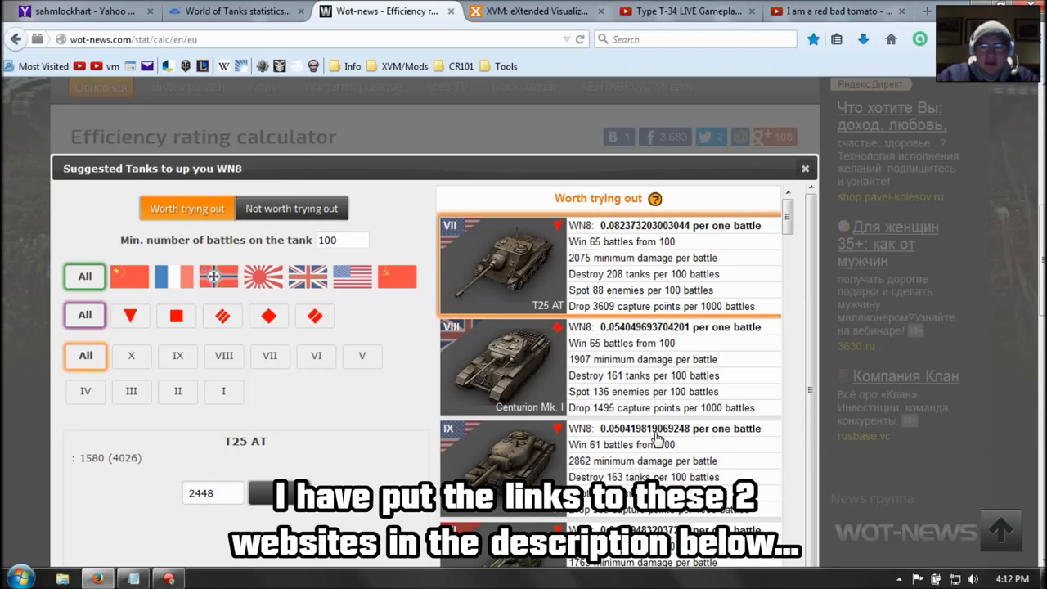
mouse_move(707, 258)
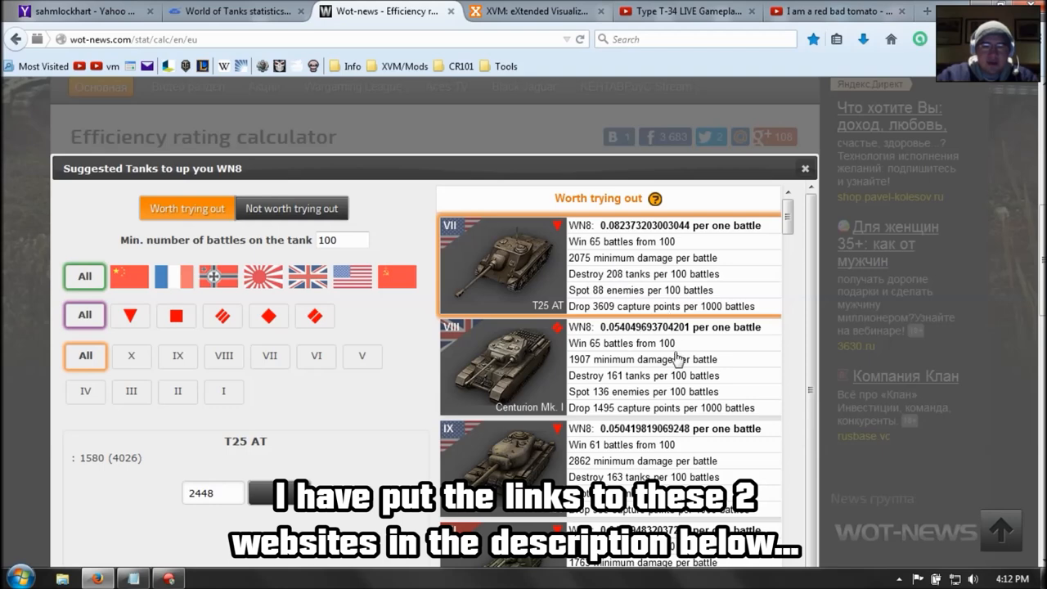
mouse_move(582, 222)
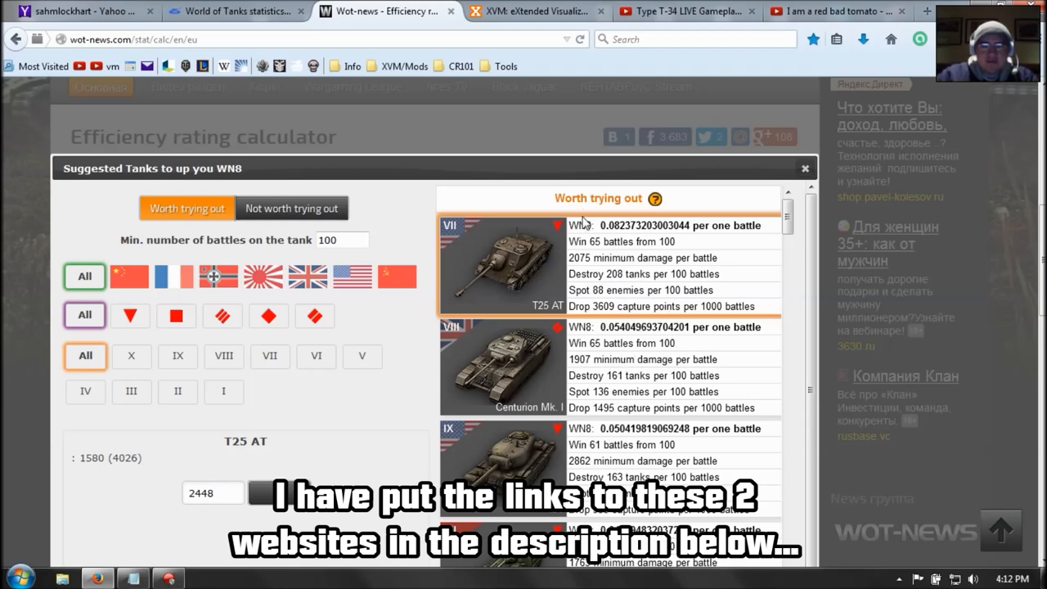
mouse_move(587, 239)
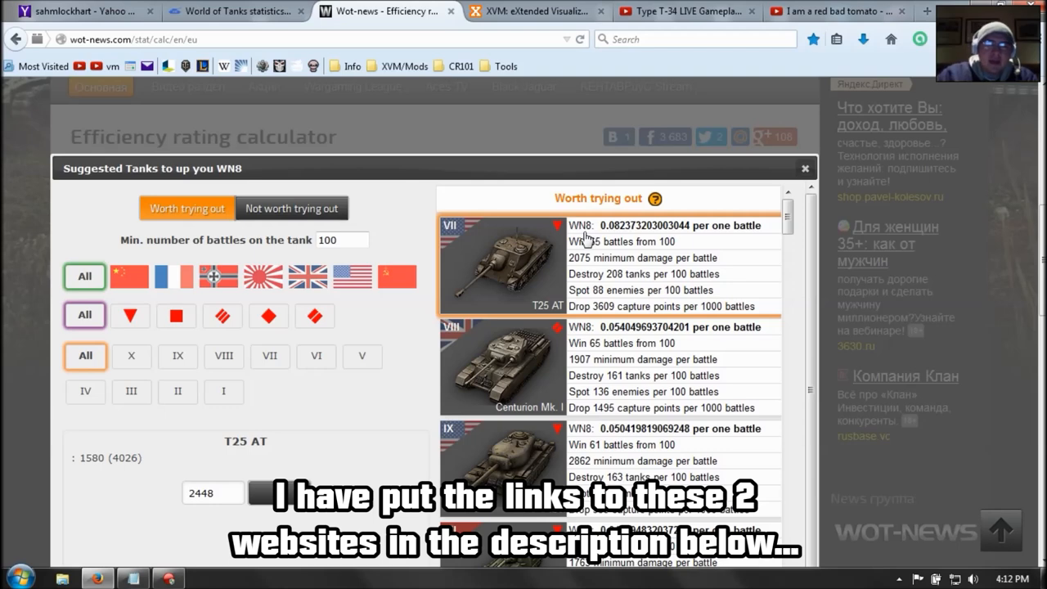
Step: Review the Not worth trying out tank list from top to bottom
click(292, 207)
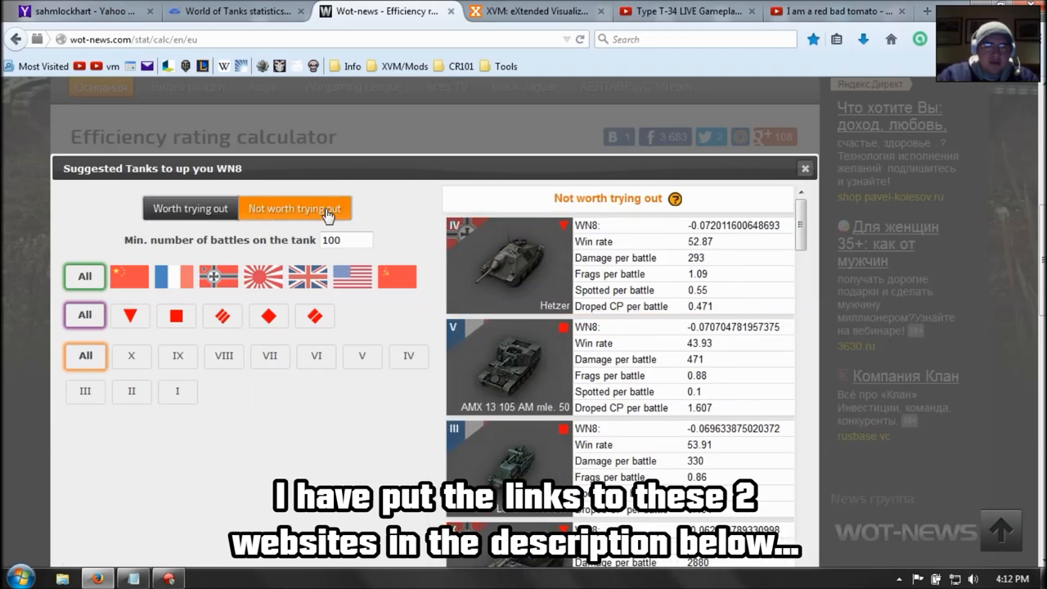
mouse_move(581, 342)
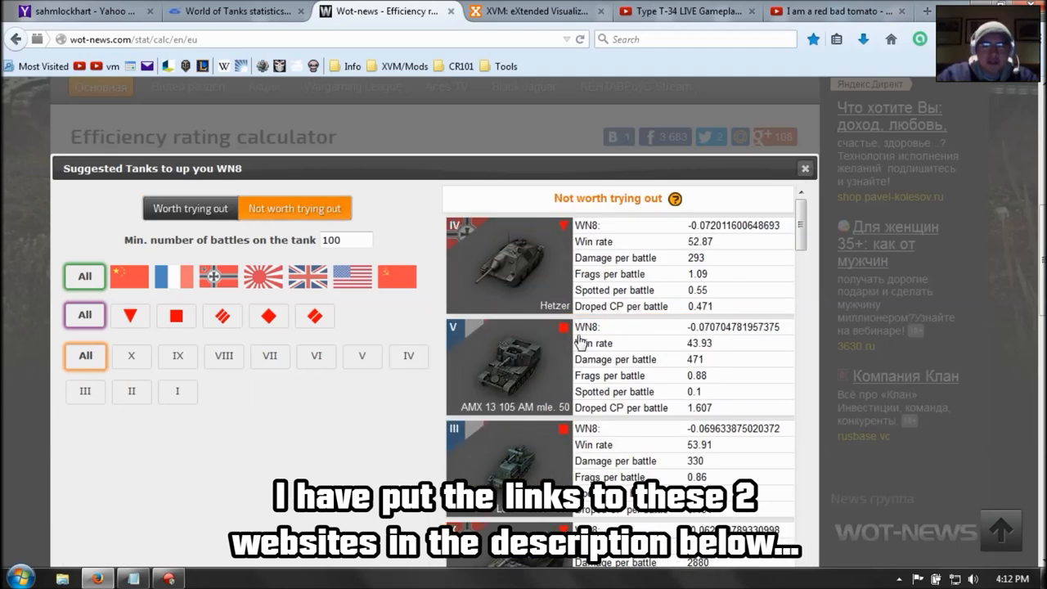
mouse_move(570, 280)
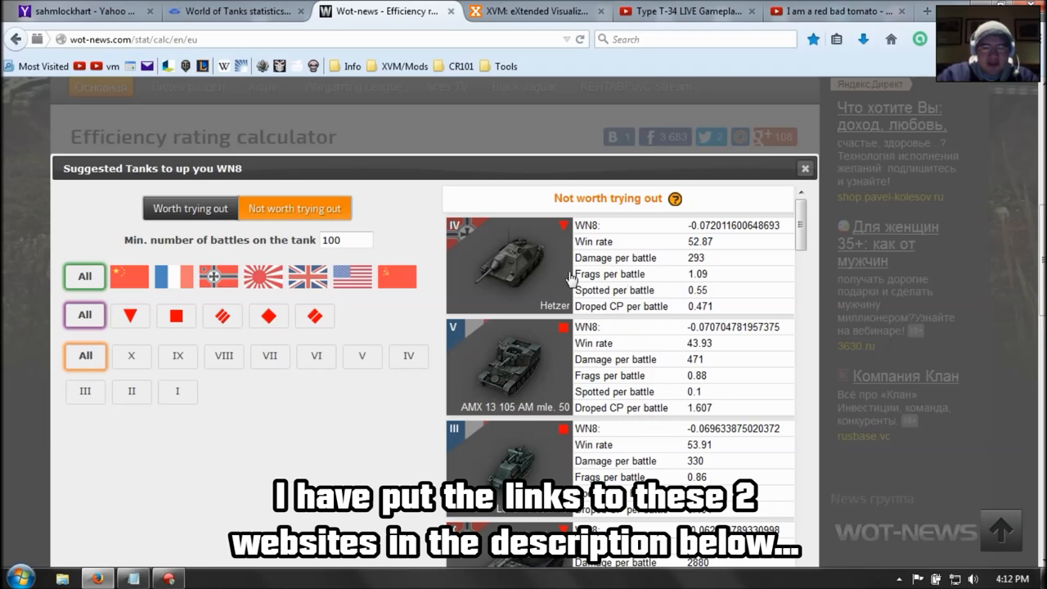
scroll(down, 3)
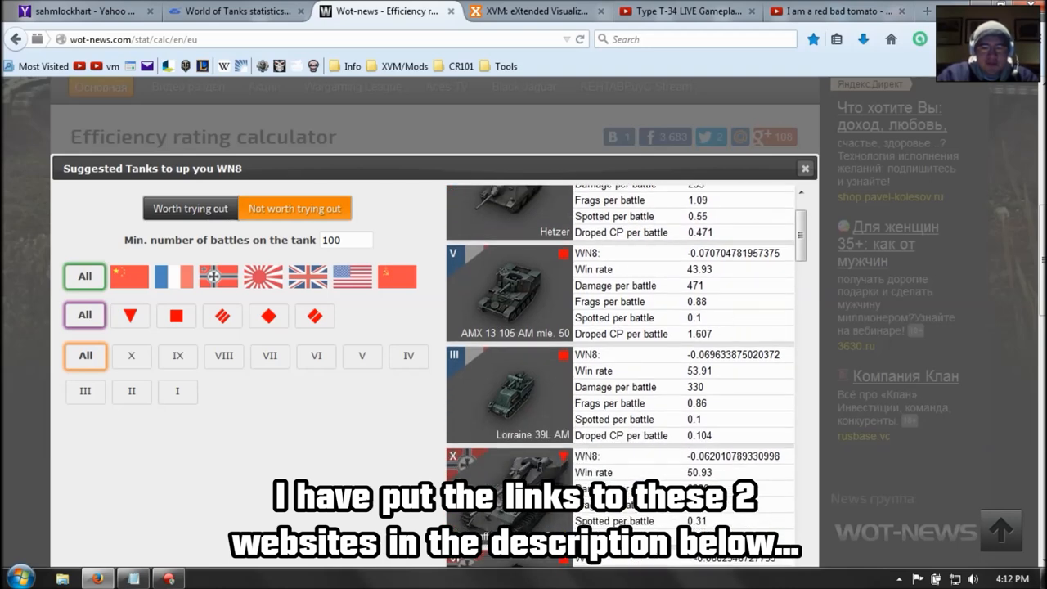
mouse_move(609, 507)
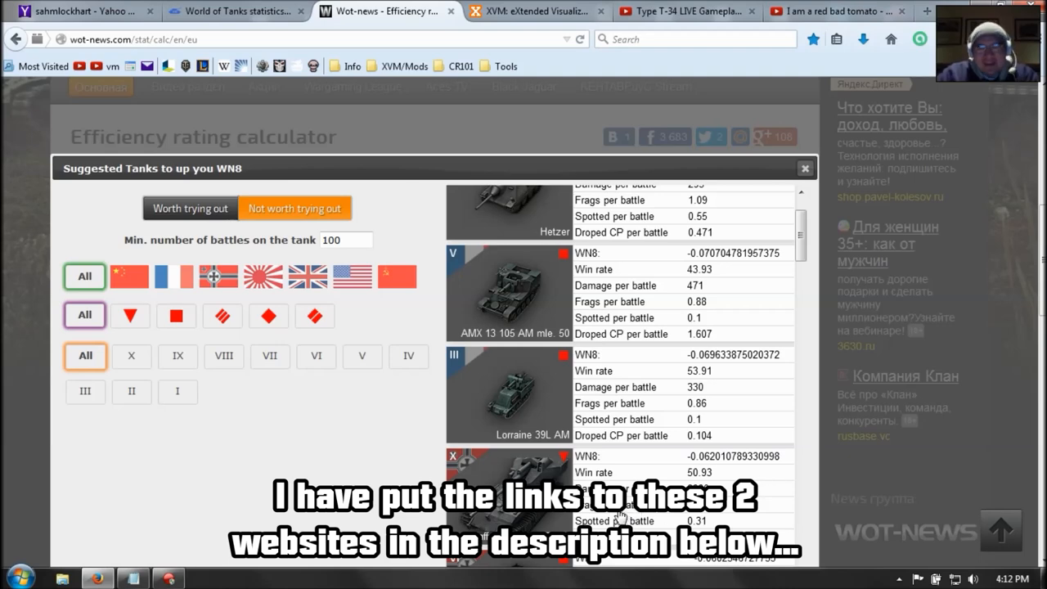
mouse_move(641, 521)
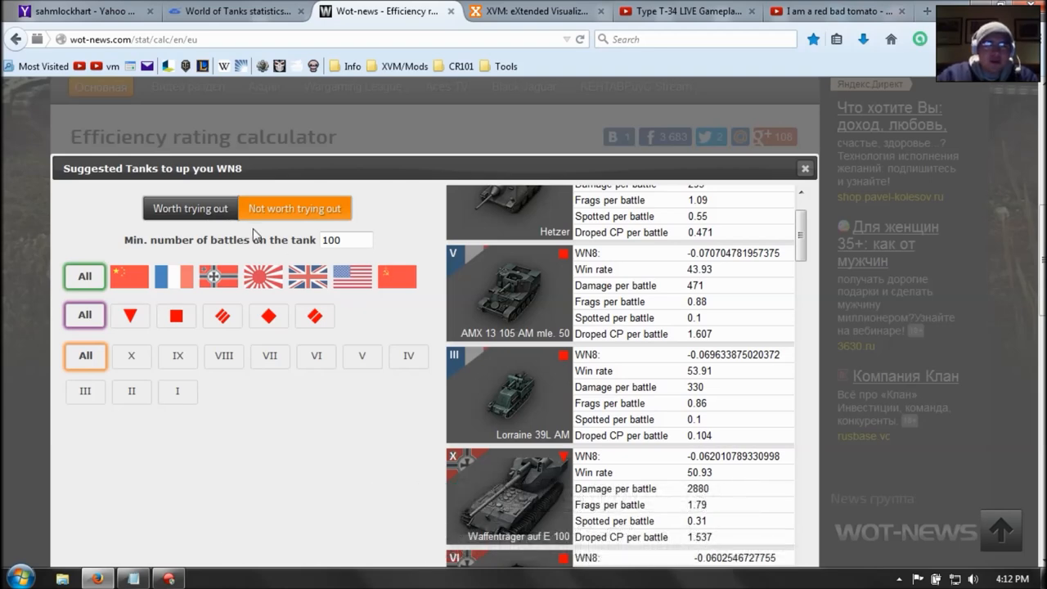
scroll(down, 3)
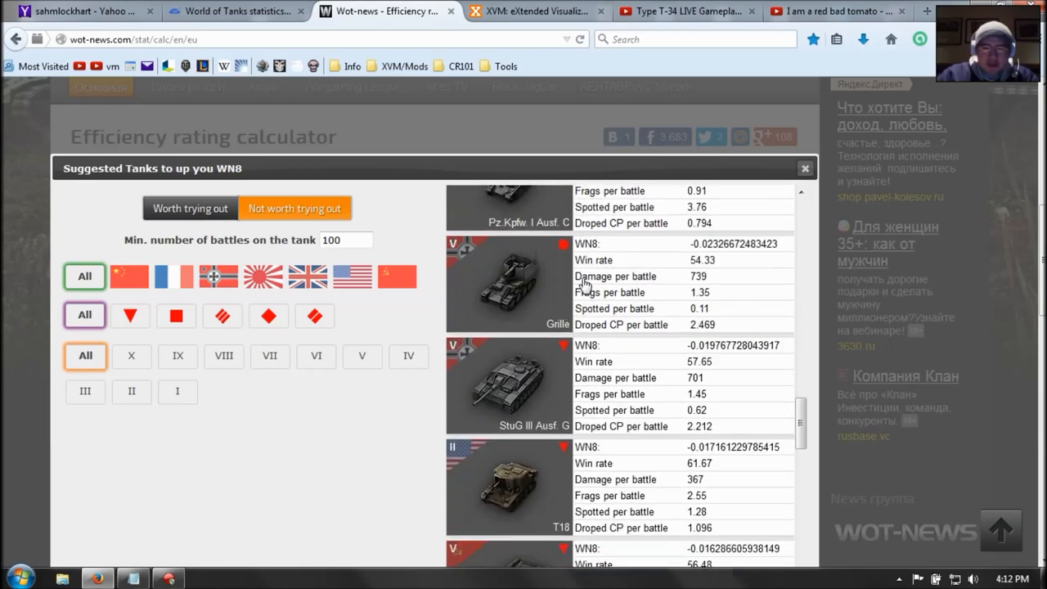
scroll(down, 3)
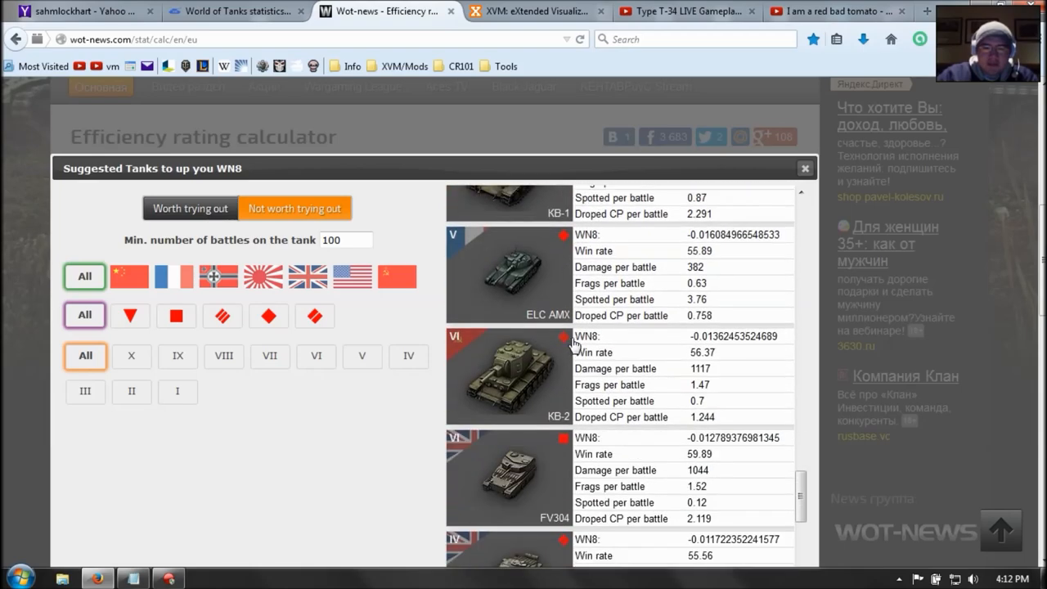
scroll(down, 3)
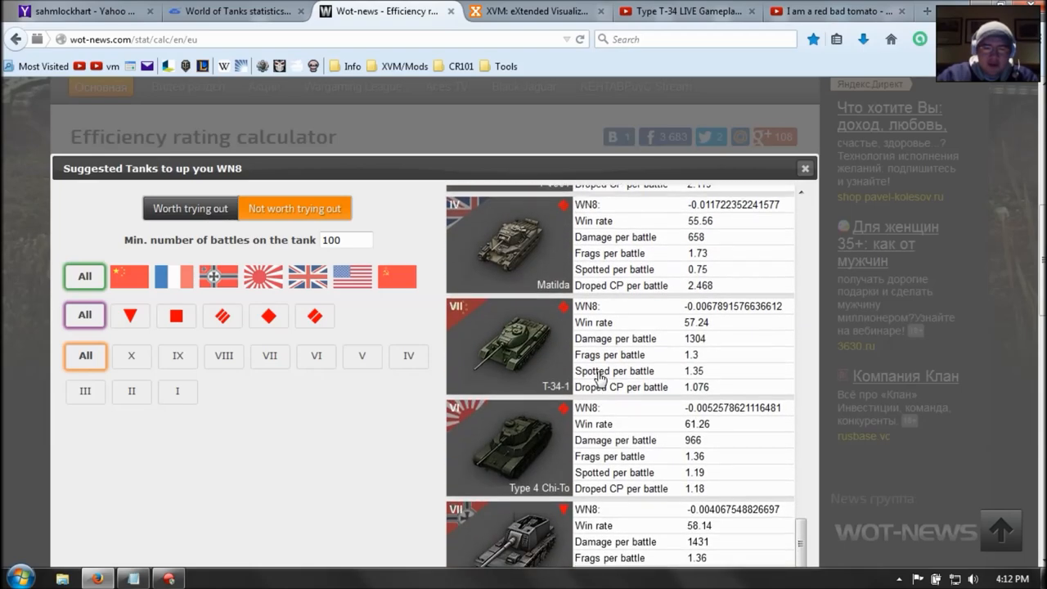
scroll(down, 3)
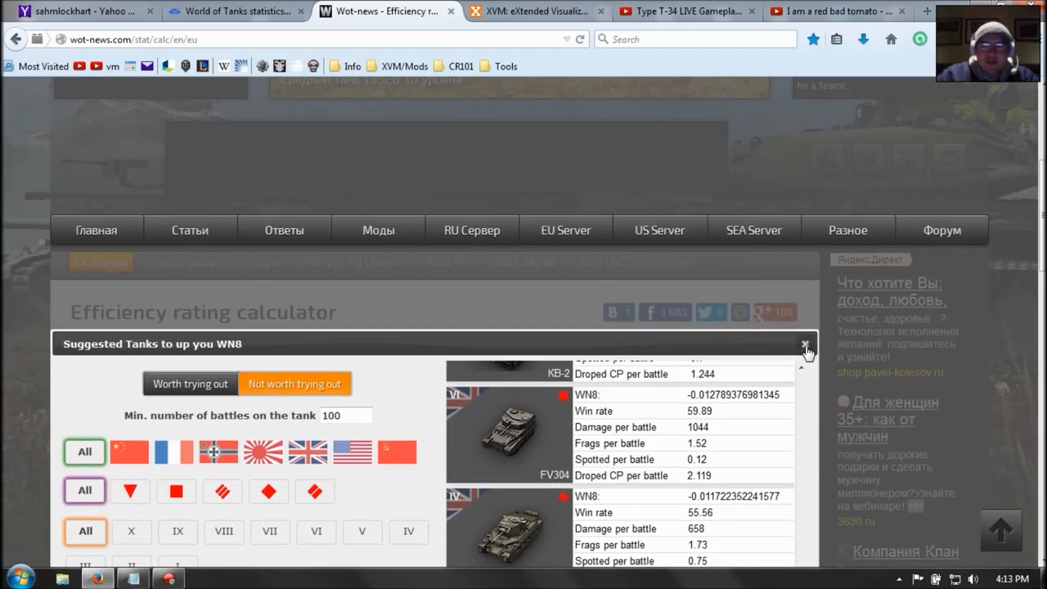
Step: Close the suggested-tanks panel and switch to the NoobMeter statistics page
click(802, 344)
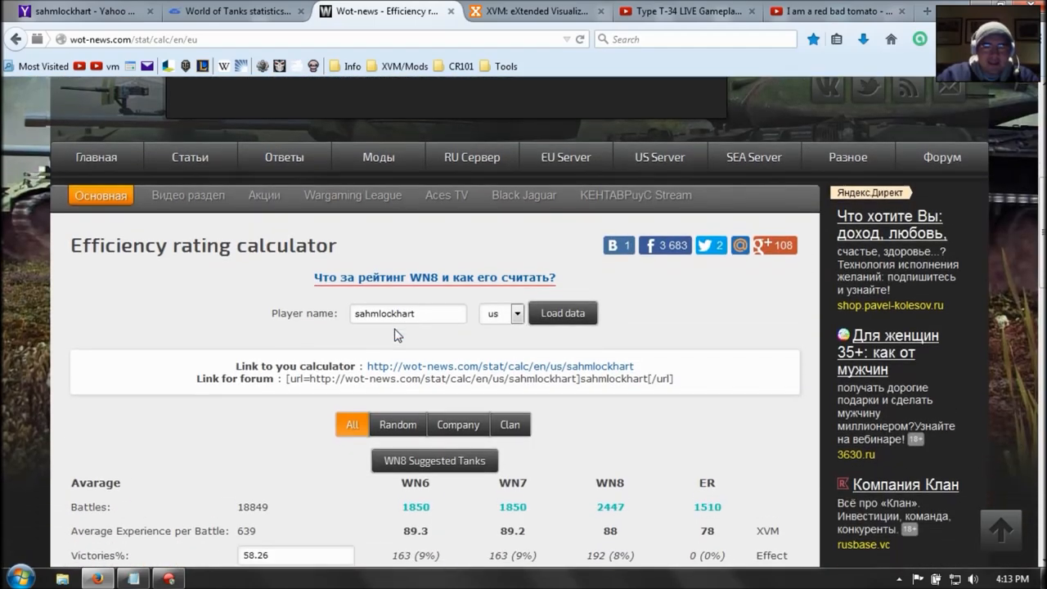
scroll(down, 3)
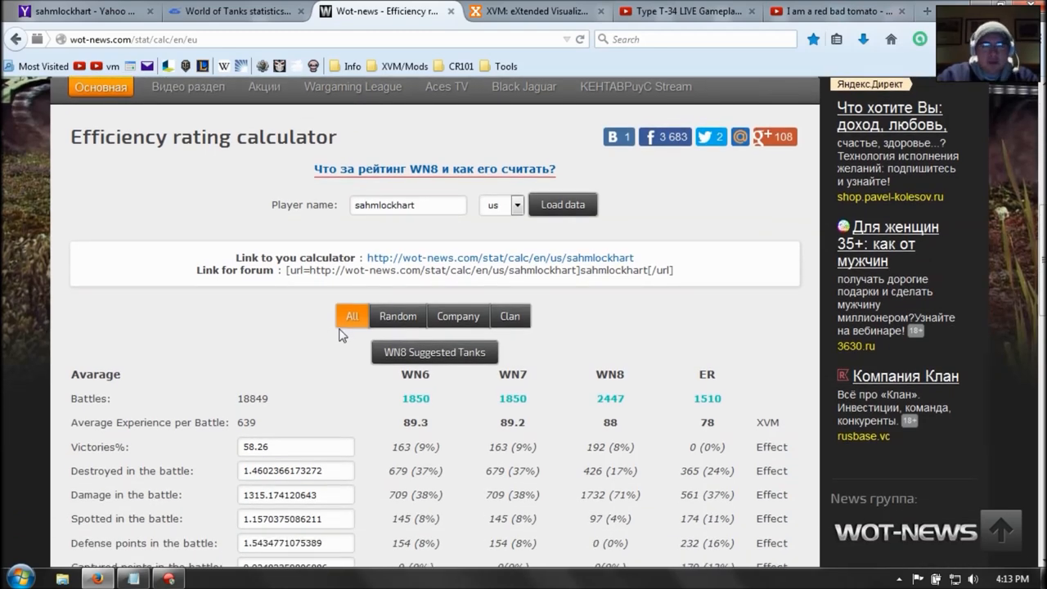
click(229, 11)
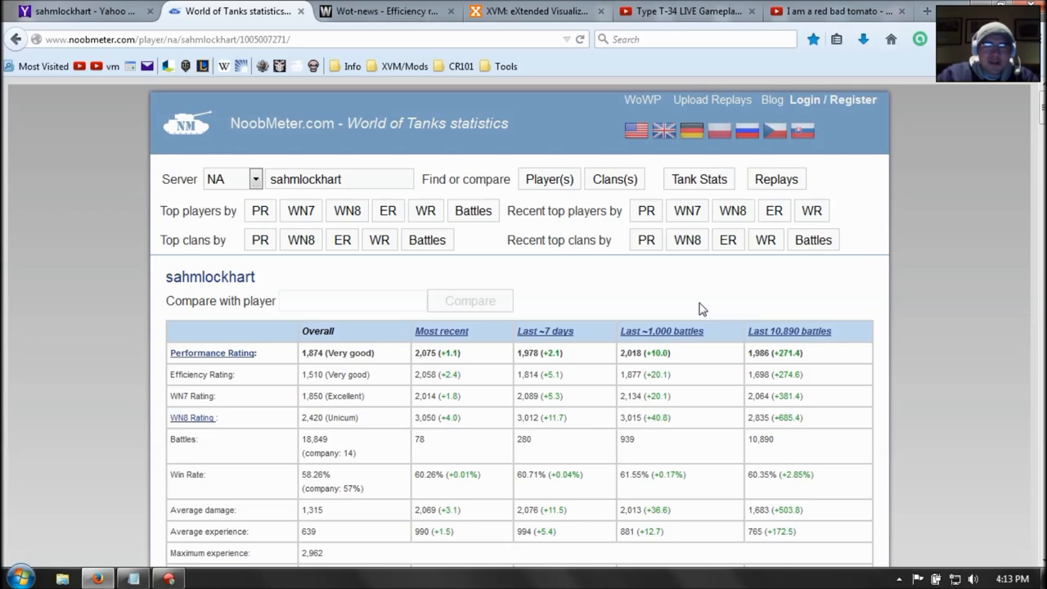
Step: Scroll past the stats table to the Performance Rating graph and the tier, class and nation charts
scroll(down, 3)
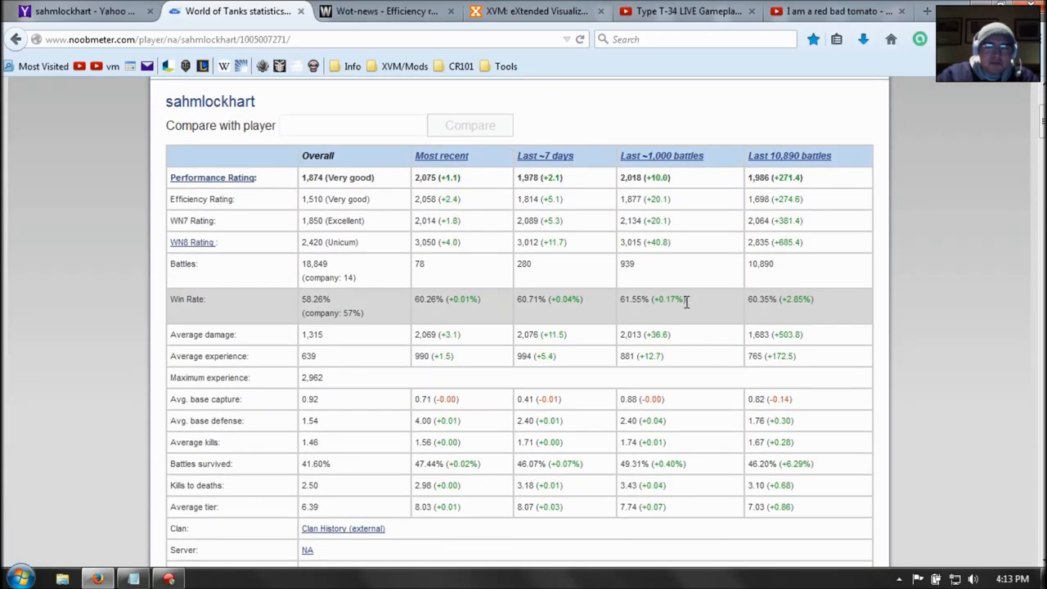
mouse_move(622, 306)
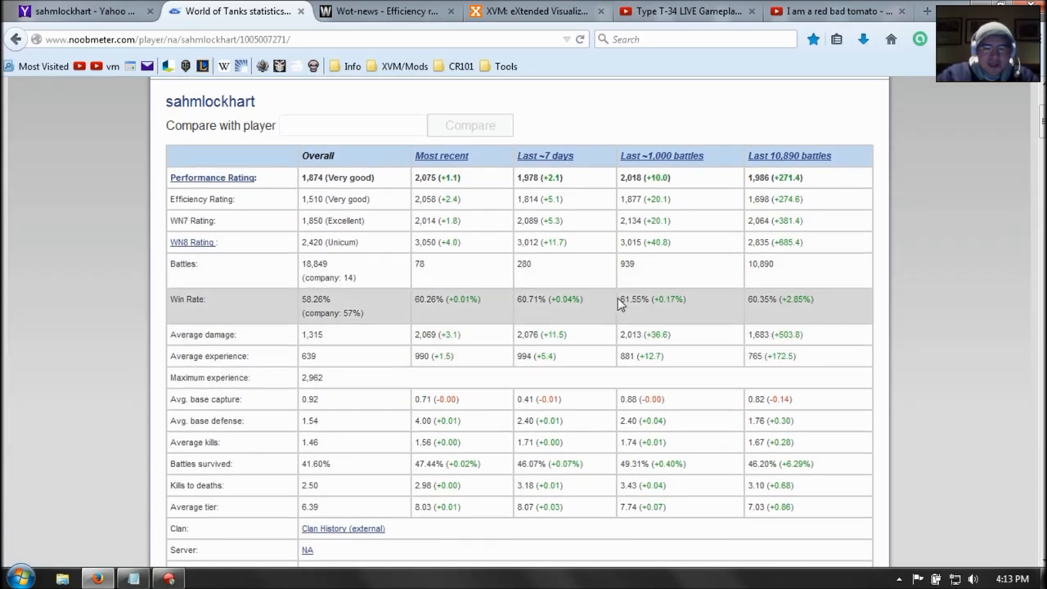
scroll(down, 3)
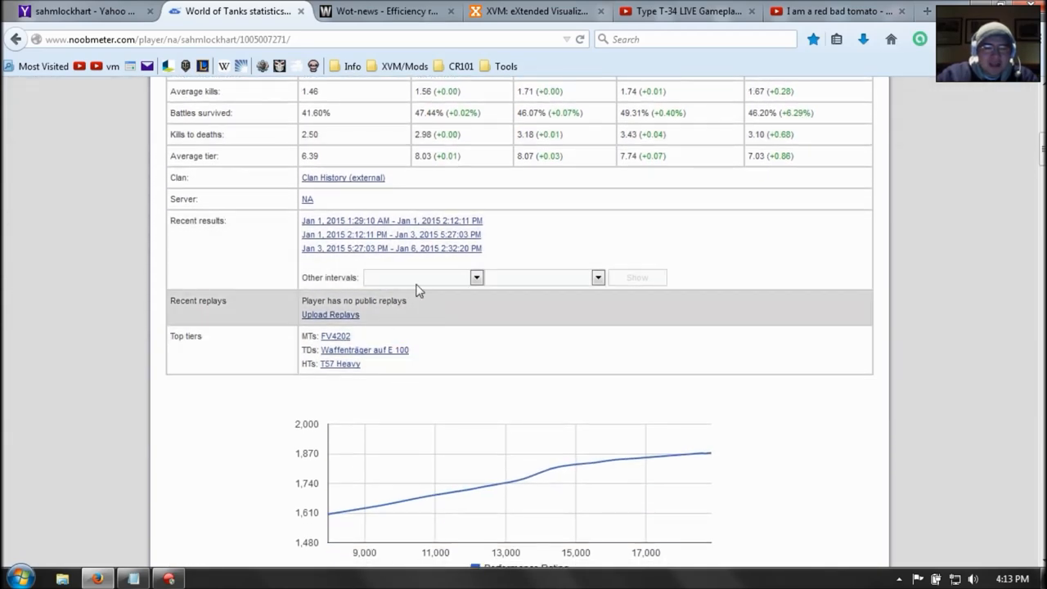
mouse_move(730, 252)
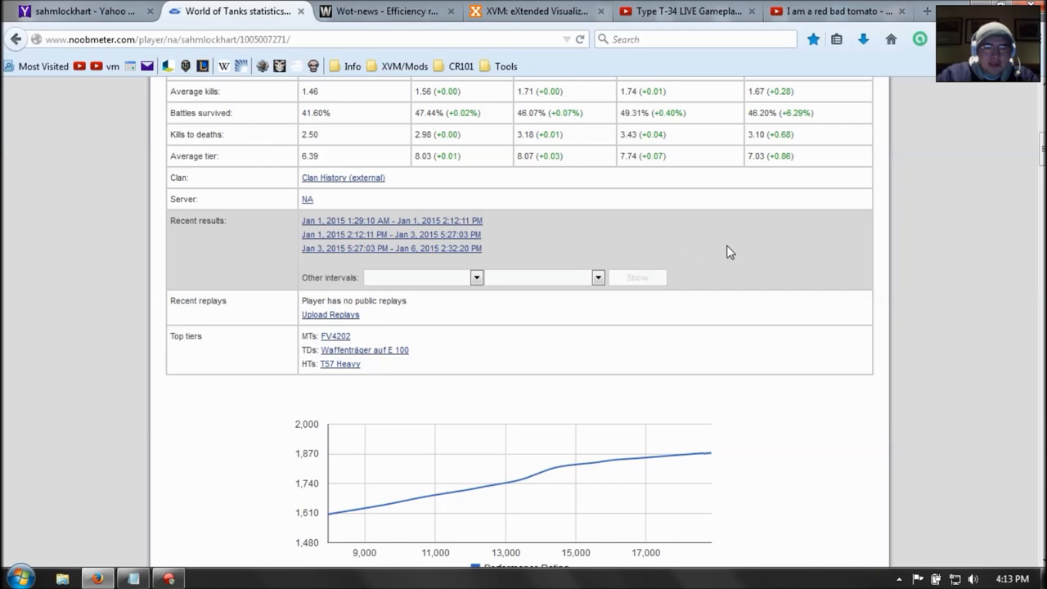
scroll(down, 3)
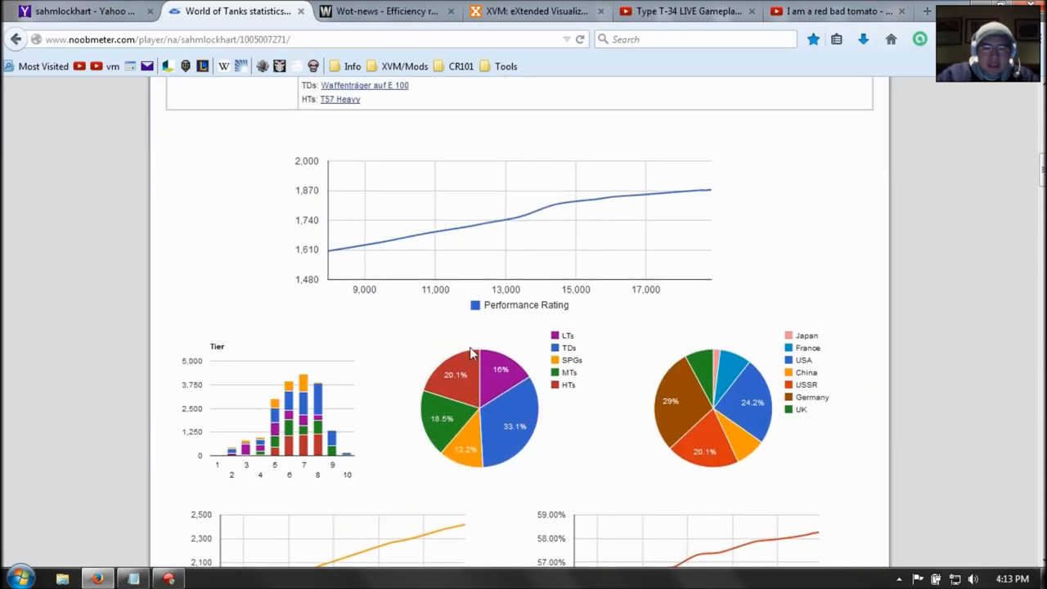
mouse_move(516, 245)
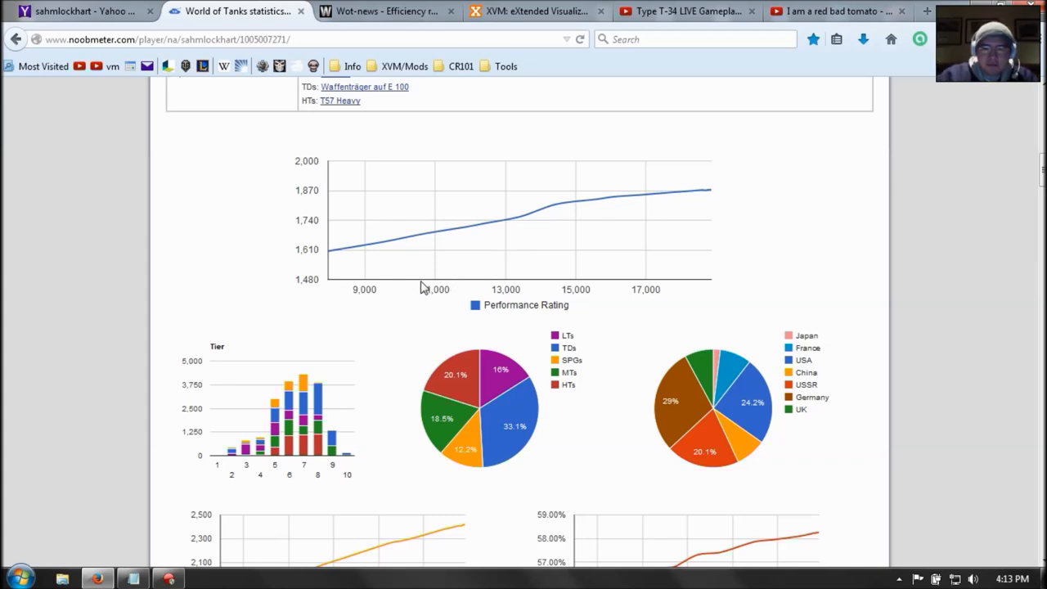
mouse_move(354, 292)
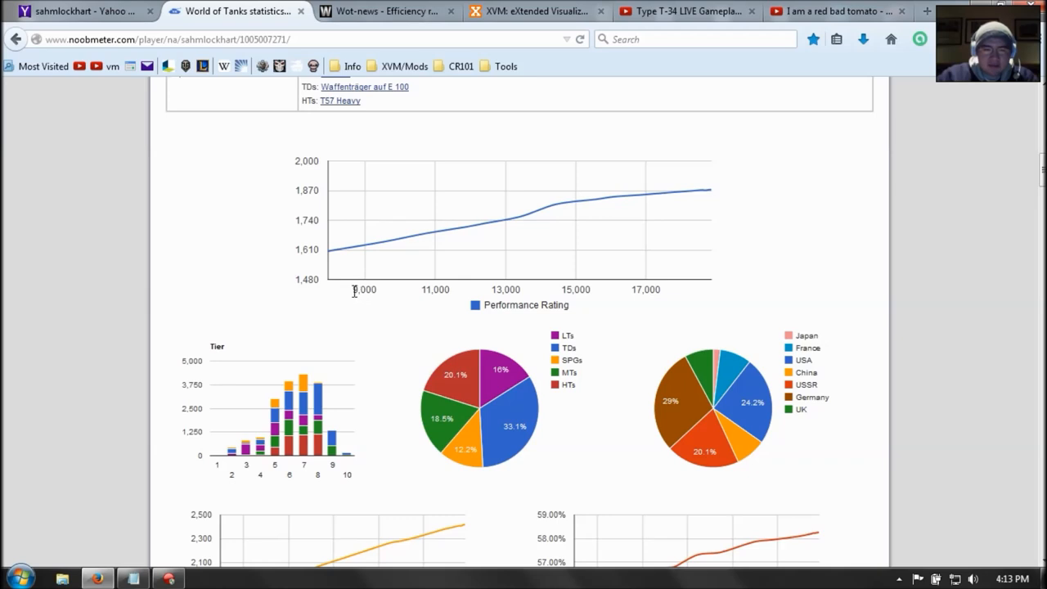
mouse_move(382, 296)
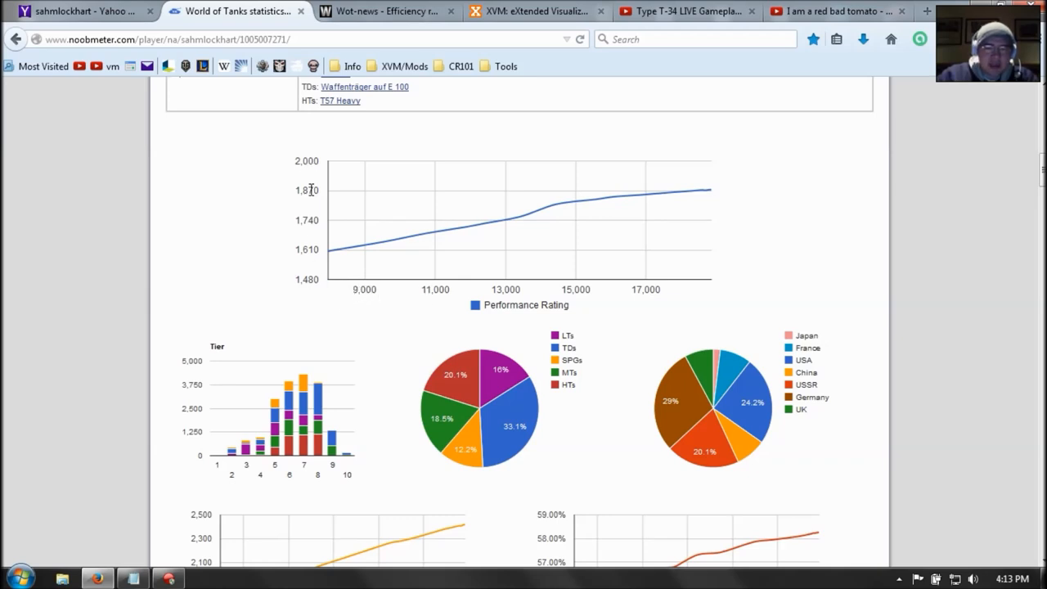
mouse_move(367, 250)
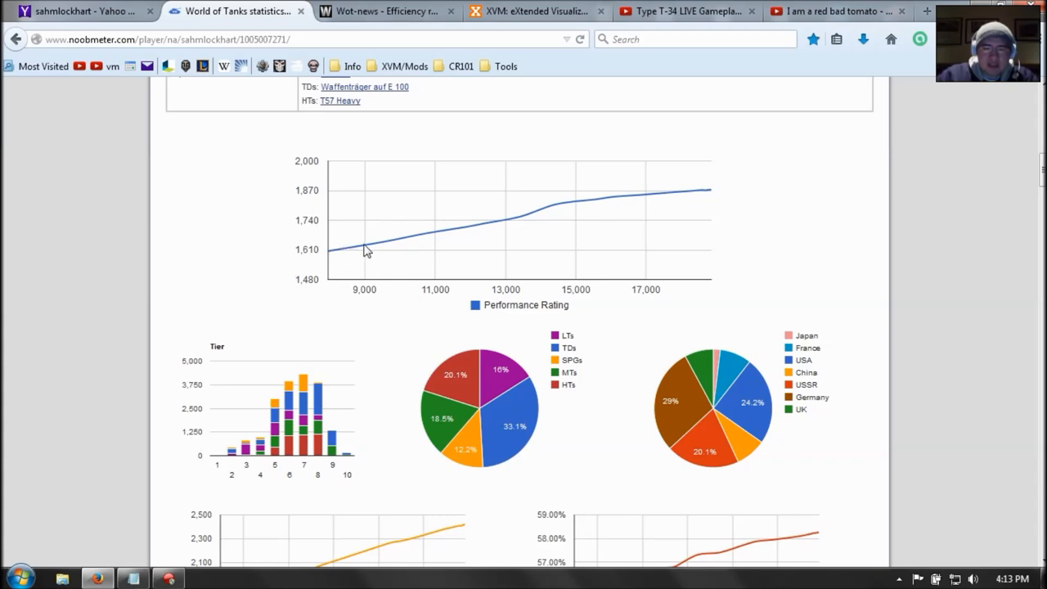
mouse_move(485, 224)
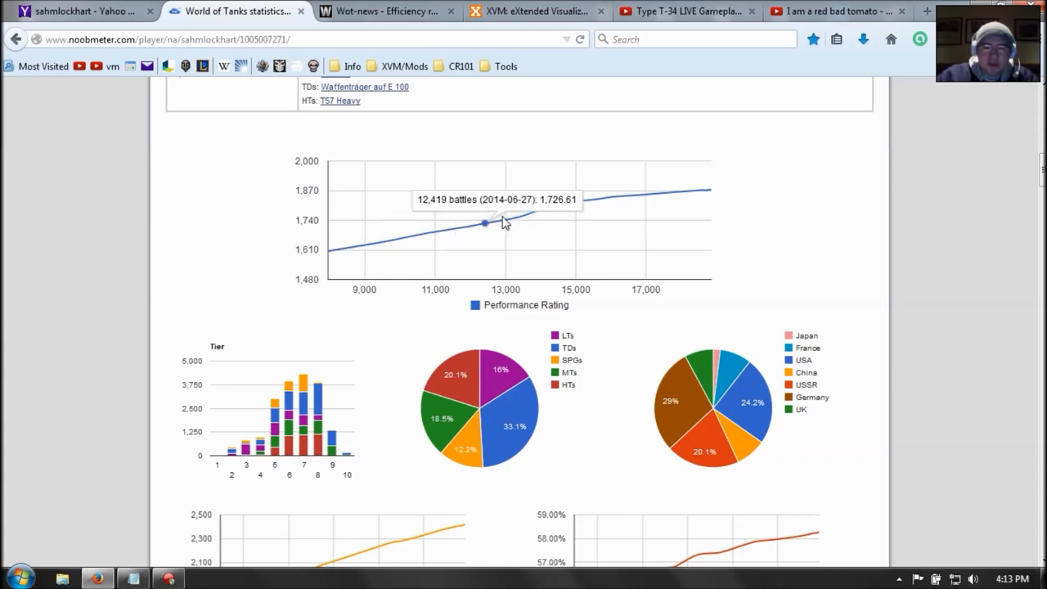
mouse_move(383, 247)
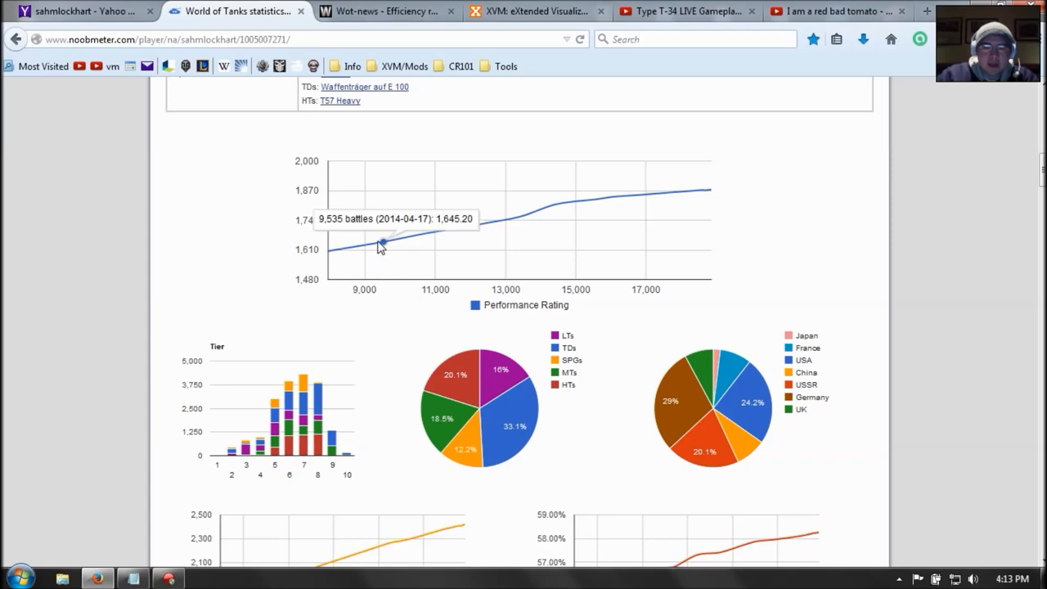
mouse_move(684, 52)
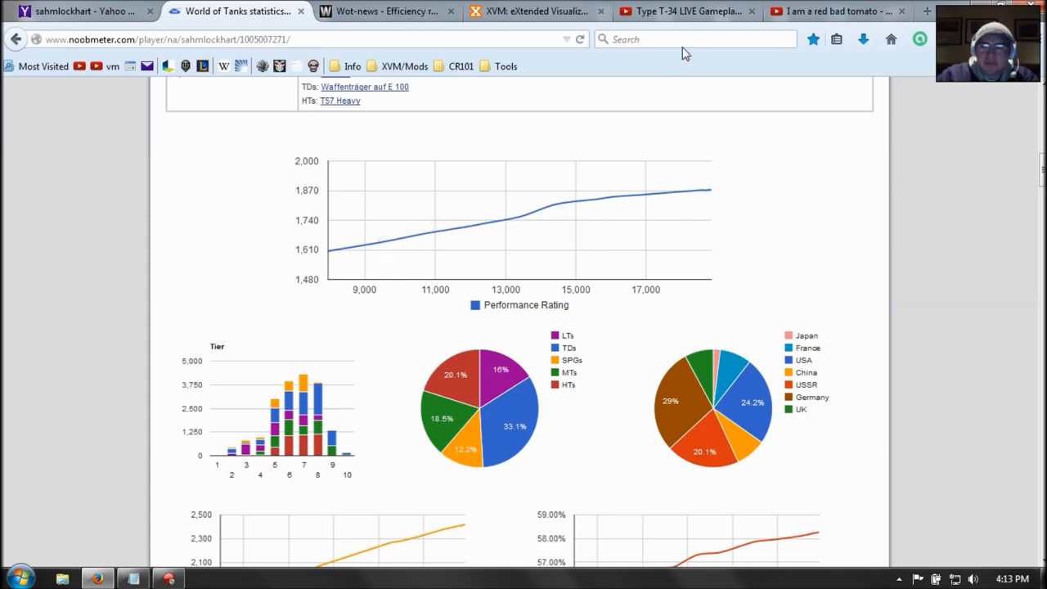
Step: Visit the Type T-34 LIVE Gameplay Review video on YouTube, then return to the rating graph
click(686, 12)
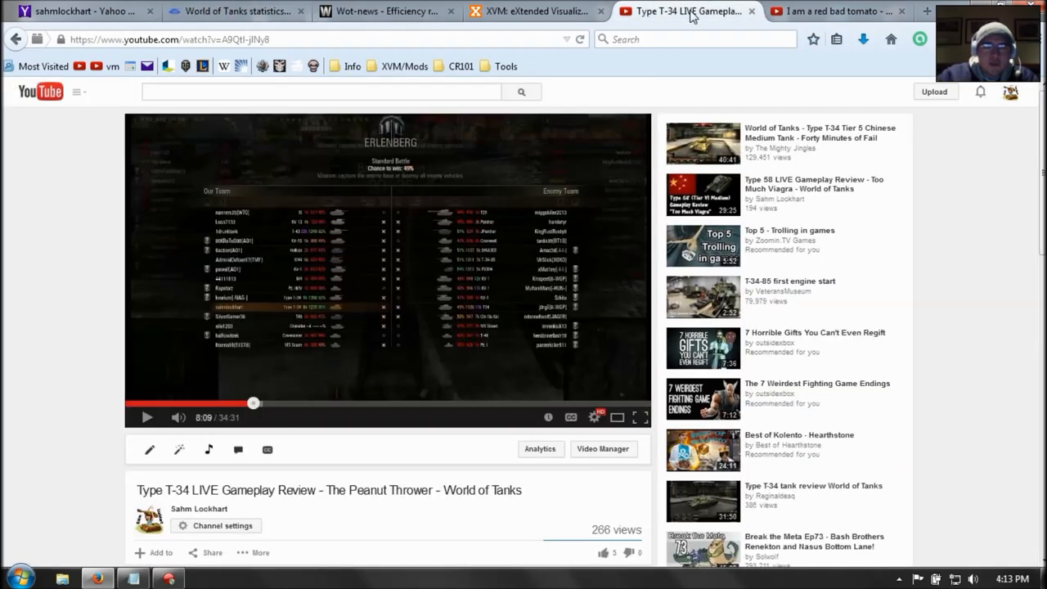
mouse_move(632, 387)
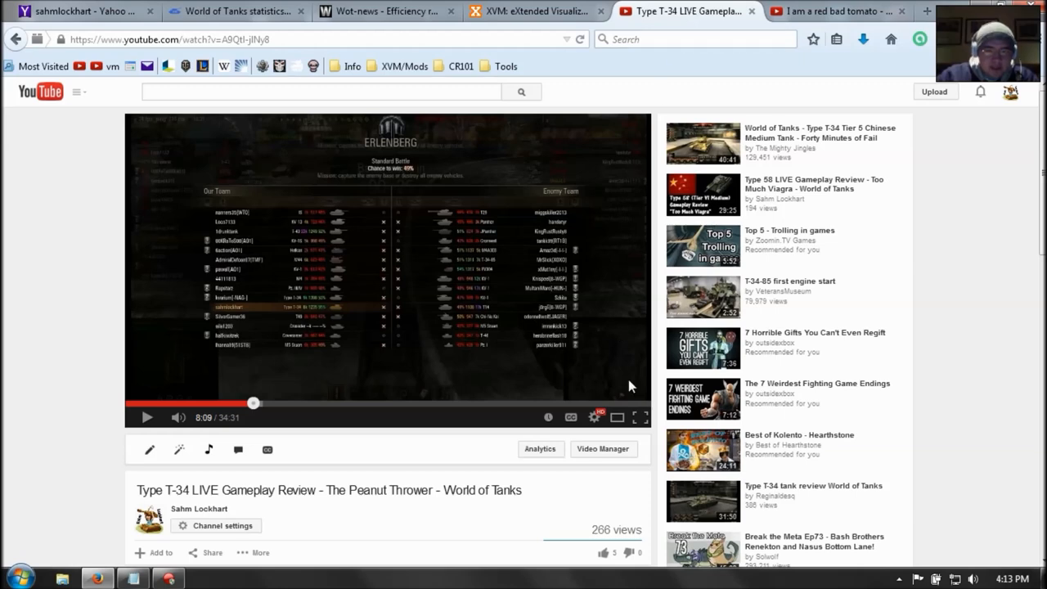
click(642, 419)
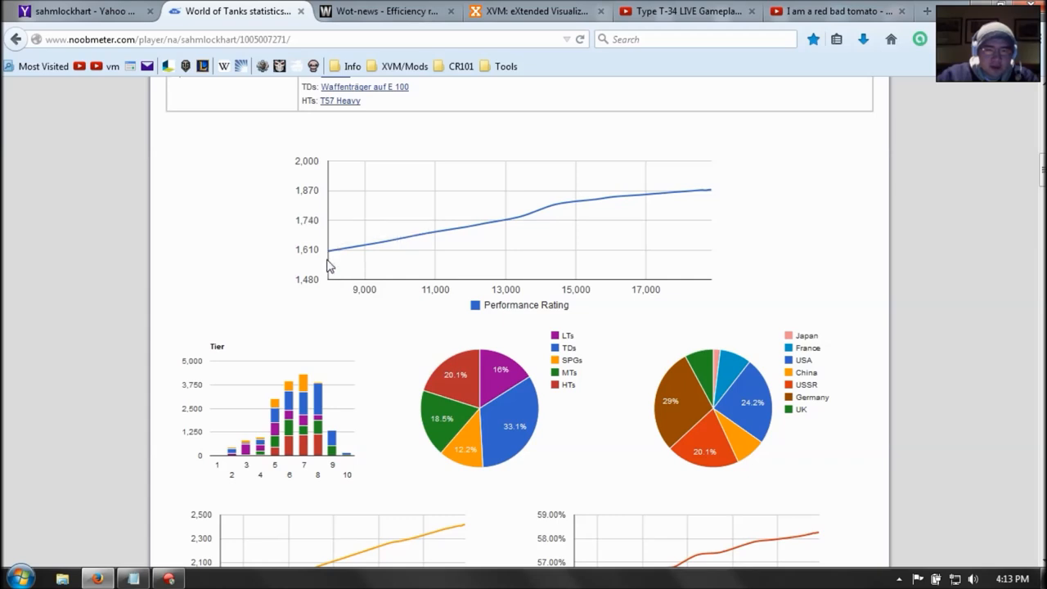
mouse_move(331, 248)
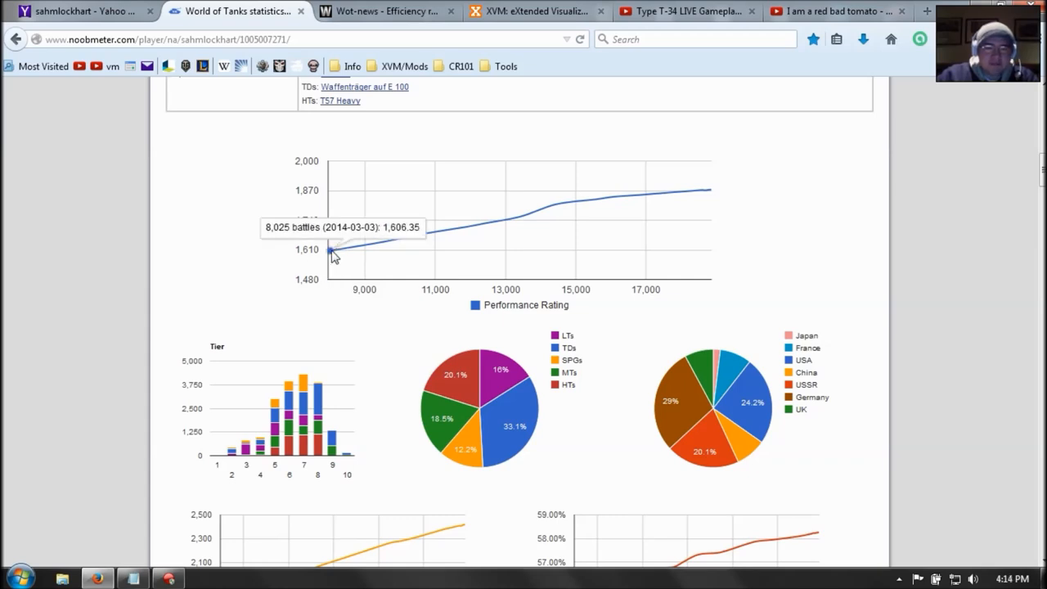
mouse_move(548, 214)
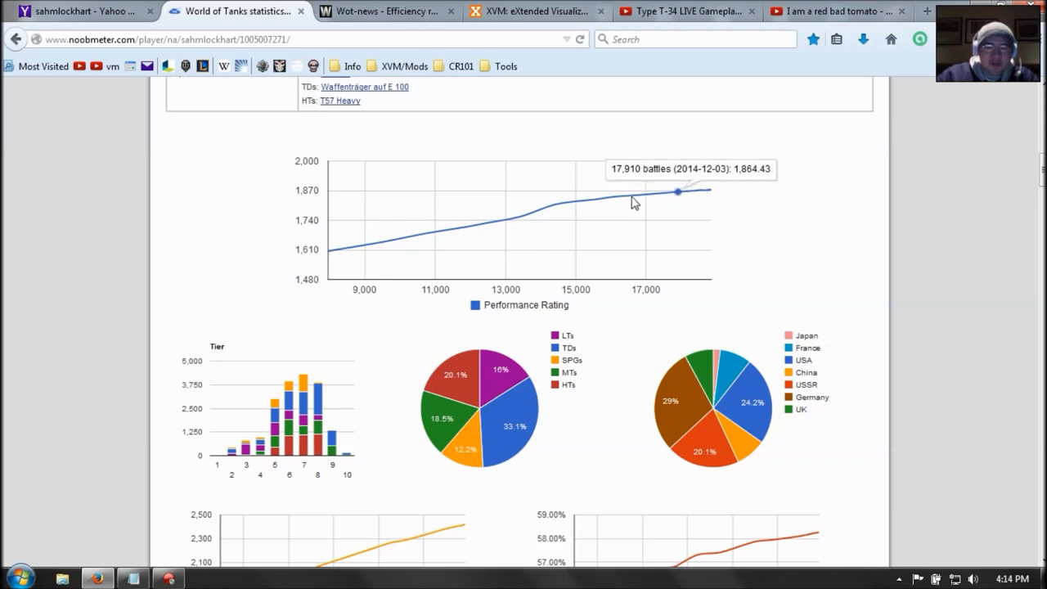
mouse_move(629, 257)
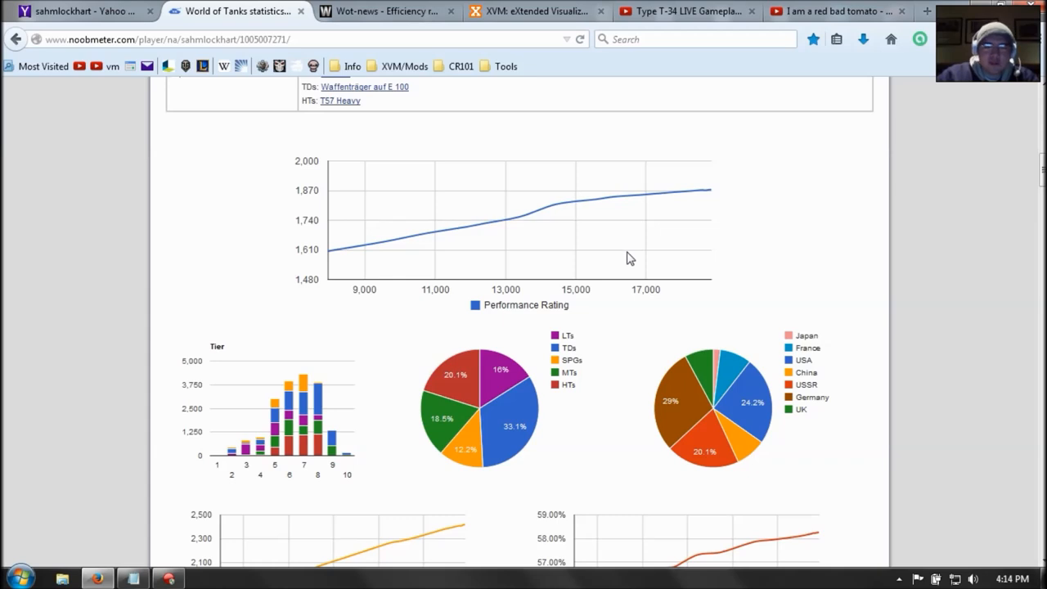
Step: Scroll to the WN8 rating, win rate, average damage and average experience graphs
scroll(down, 3)
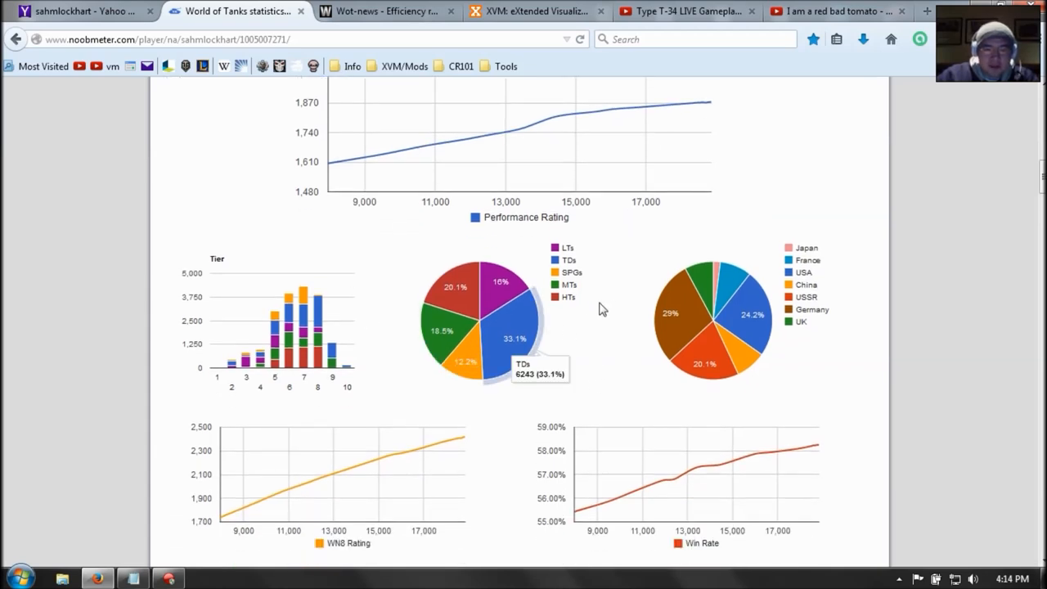
scroll(down, 3)
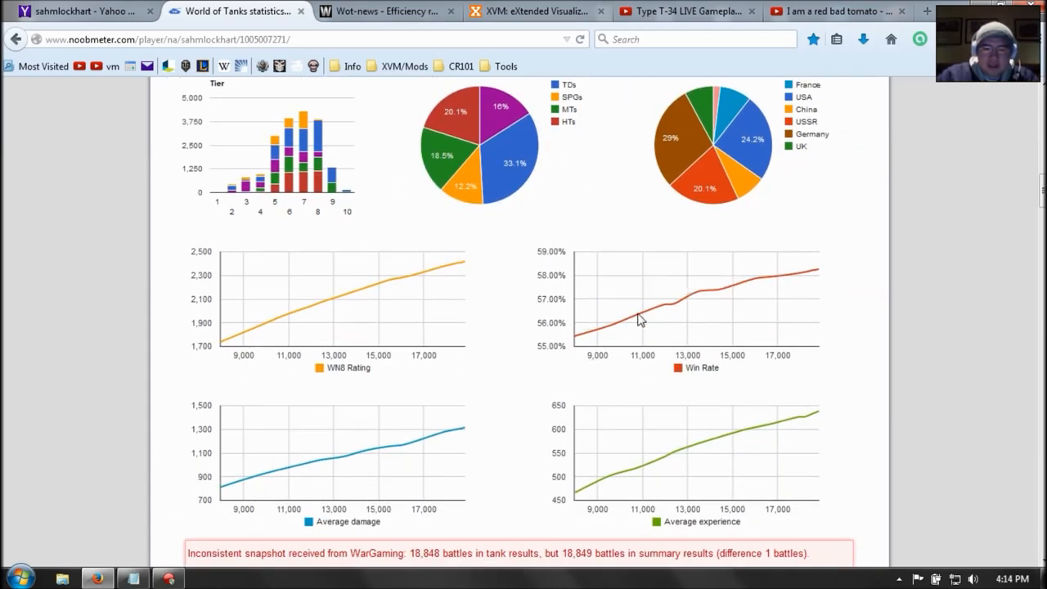
mouse_move(612, 471)
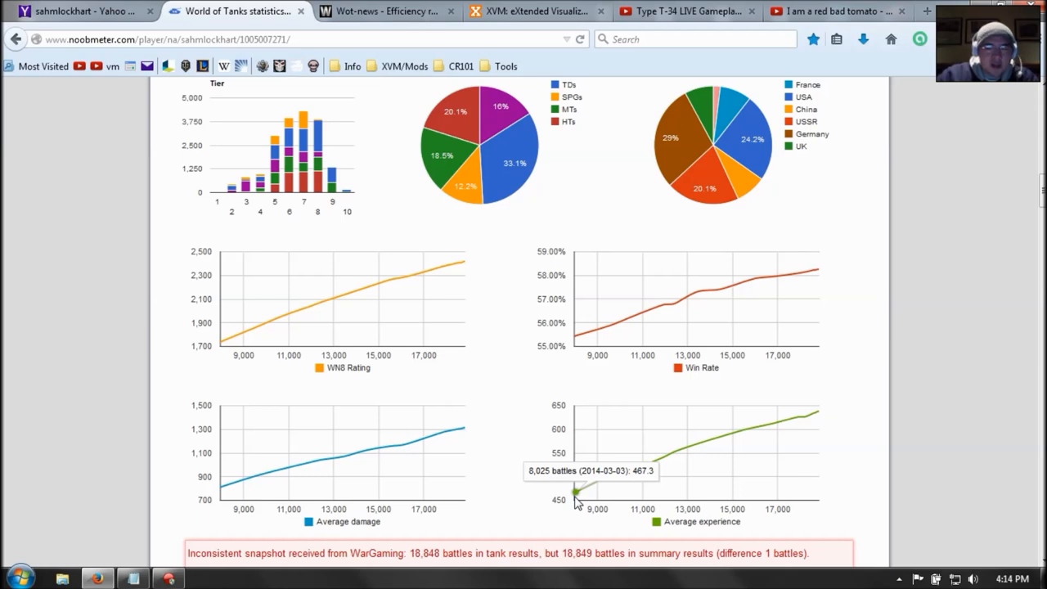
mouse_move(553, 207)
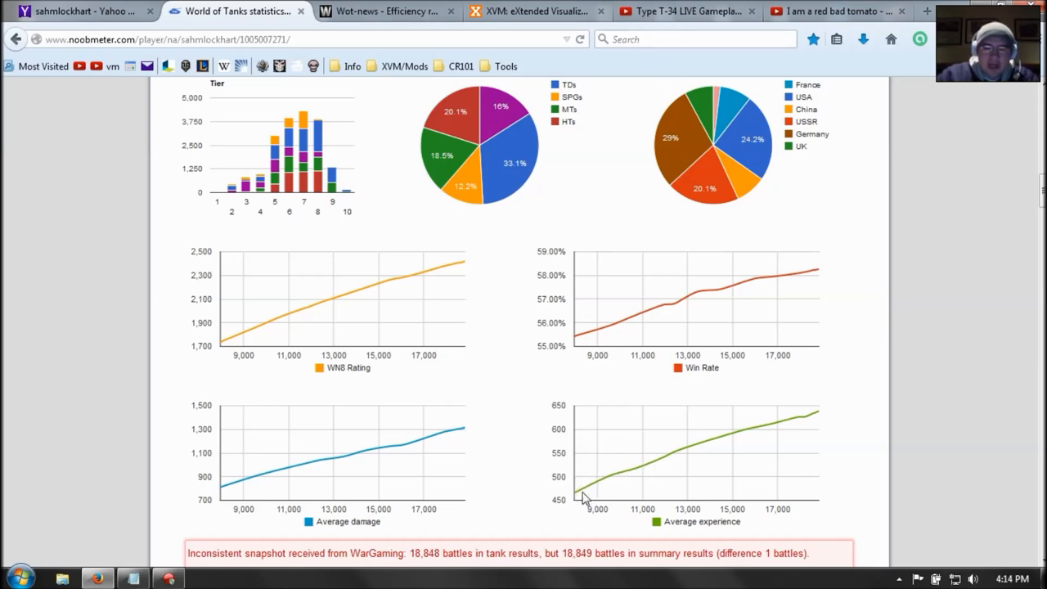
mouse_move(576, 497)
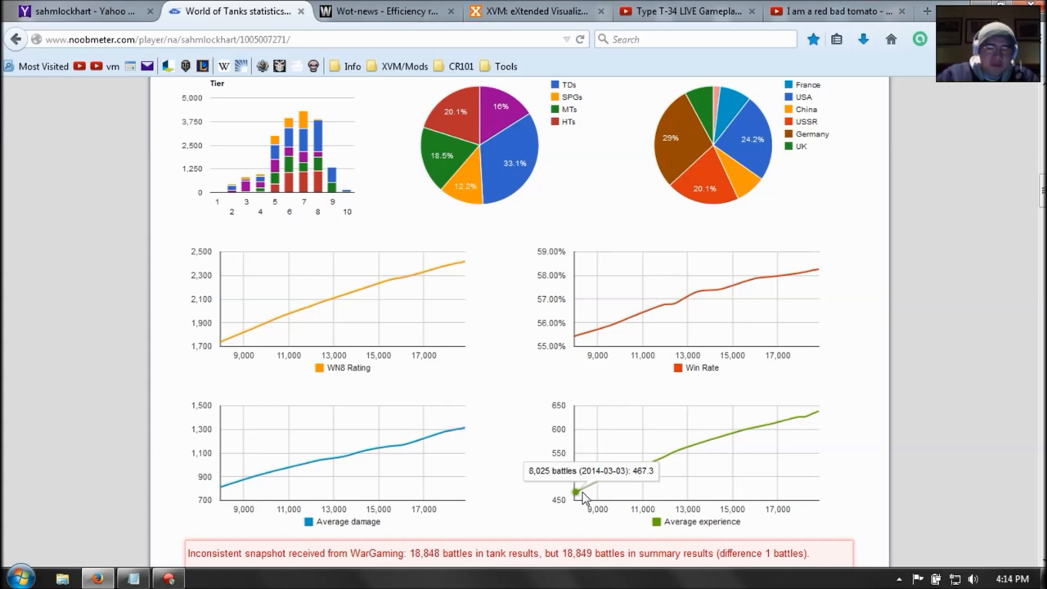
mouse_move(822, 419)
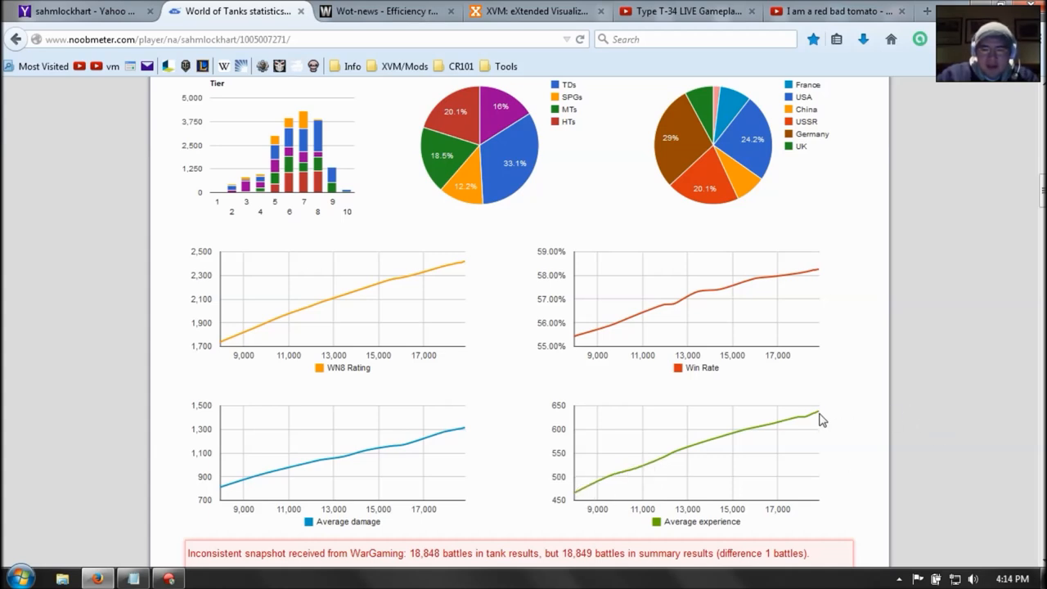
mouse_move(818, 423)
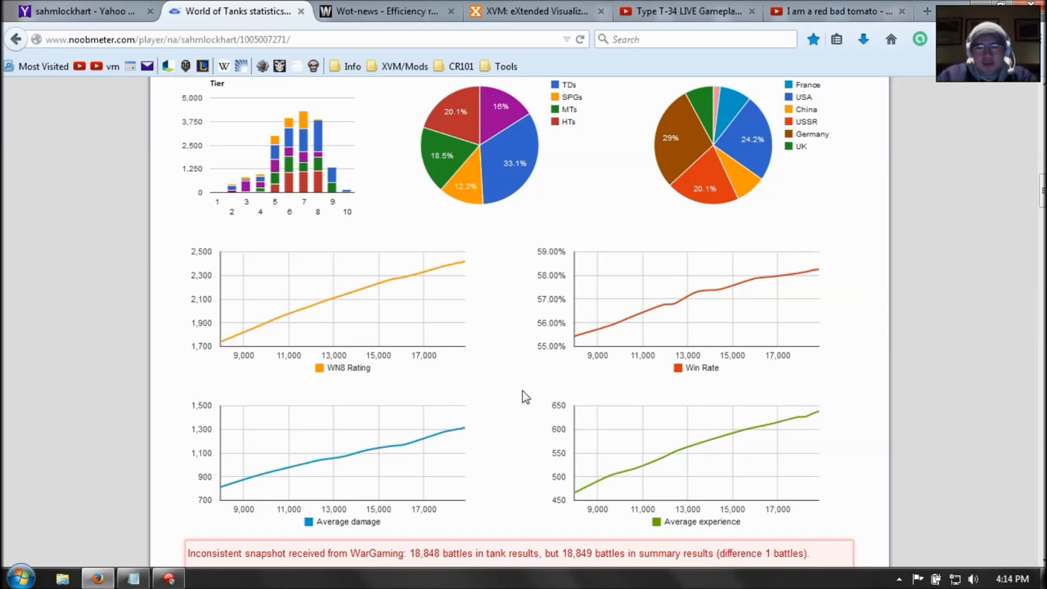
mouse_move(531, 393)
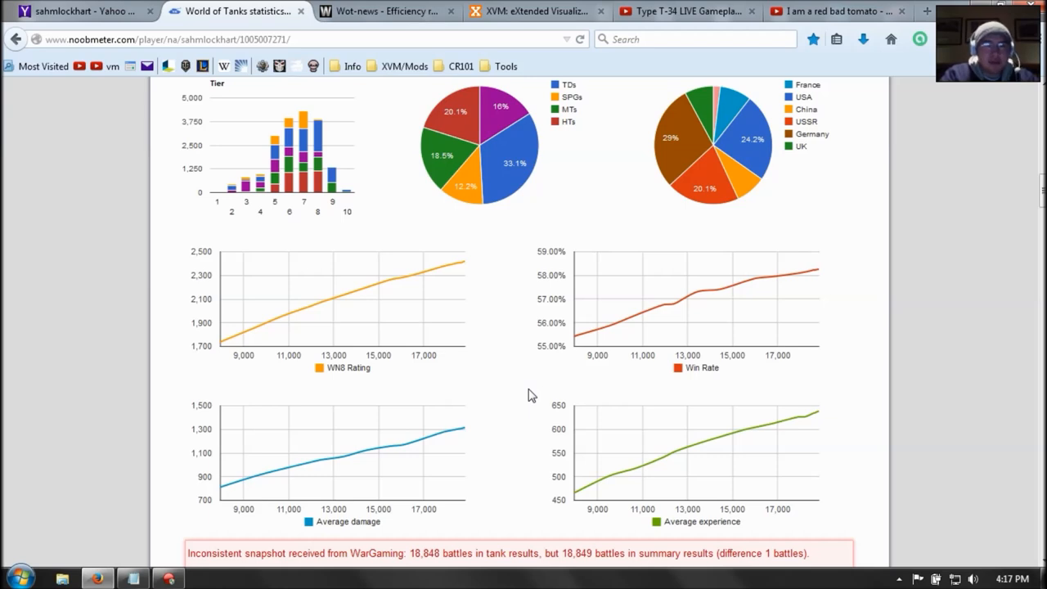
mouse_move(478, 294)
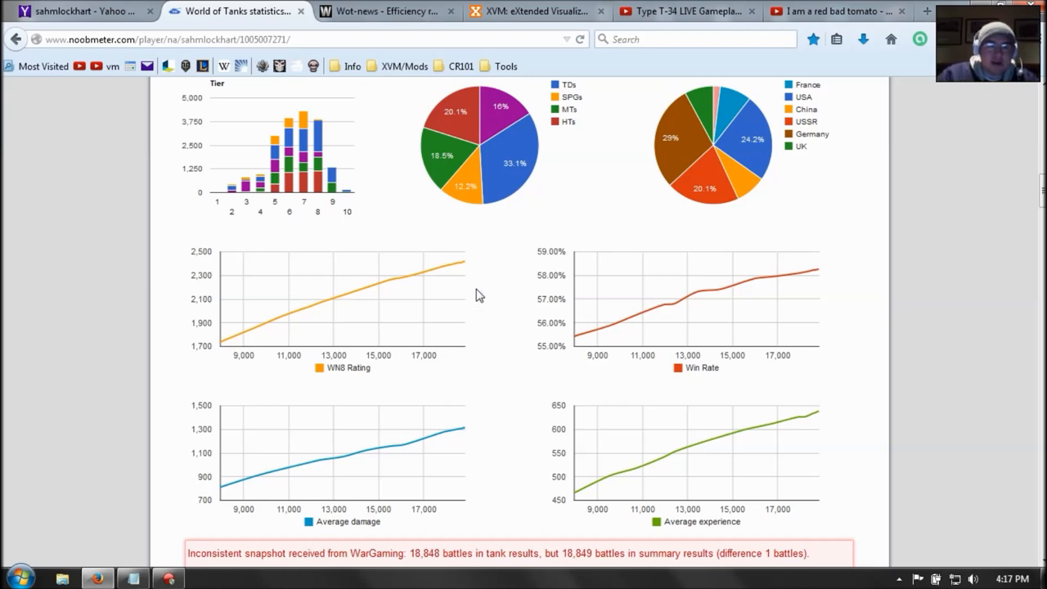
mouse_move(671, 115)
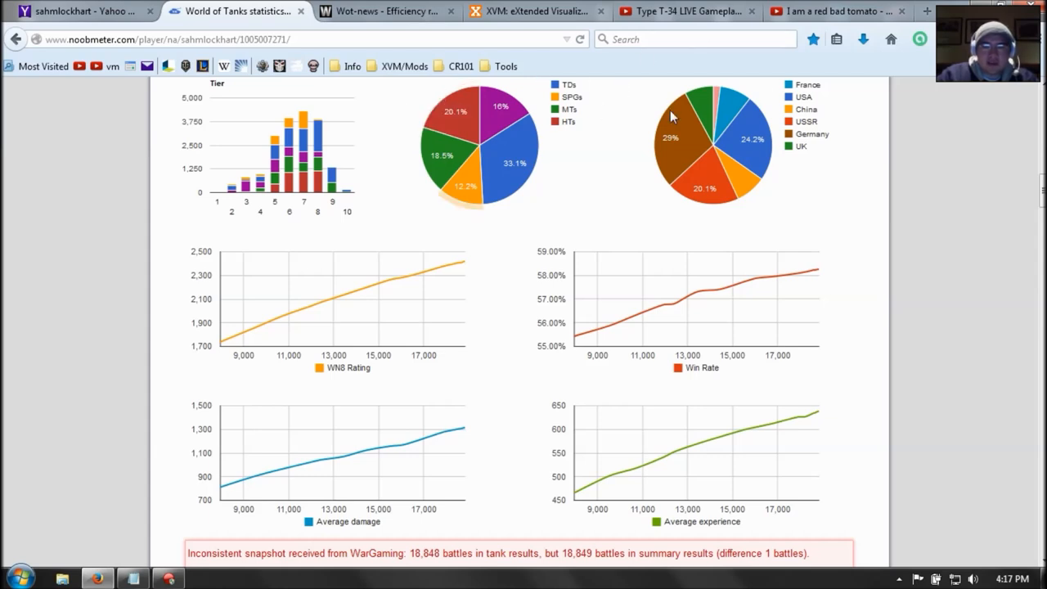
mouse_move(671, 144)
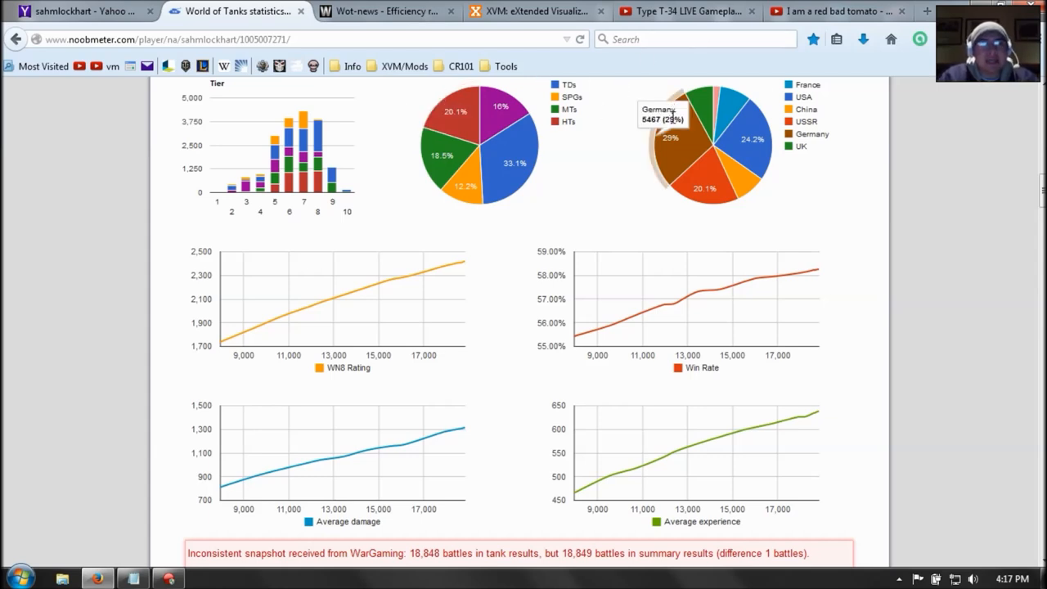
click(500, 66)
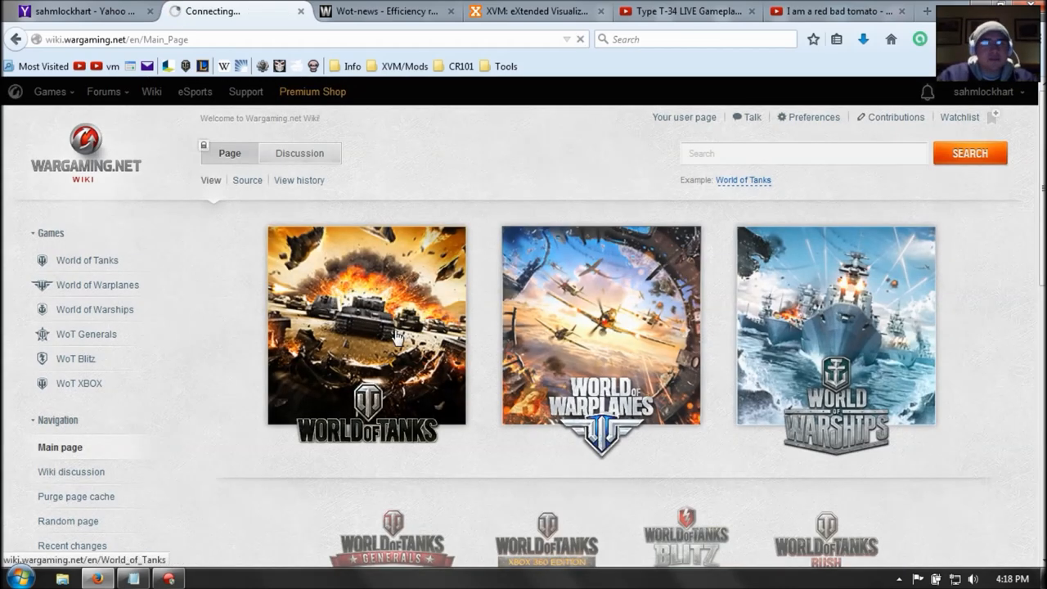
Step: Go from the World of Tanks wiki section to the American heavy tanks list and open the T34 page
click(367, 330)
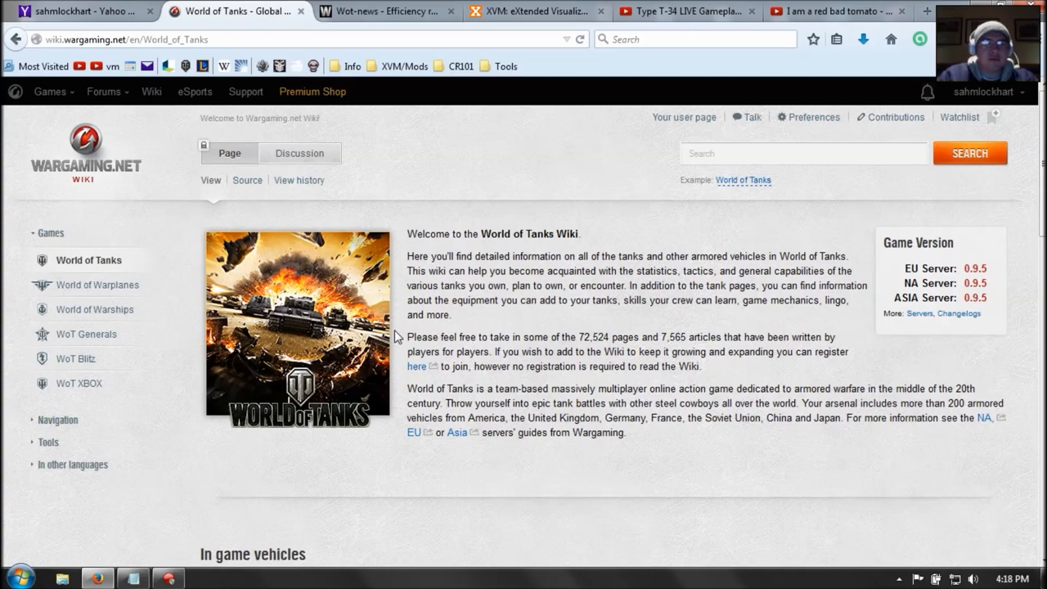
scroll(down, 3)
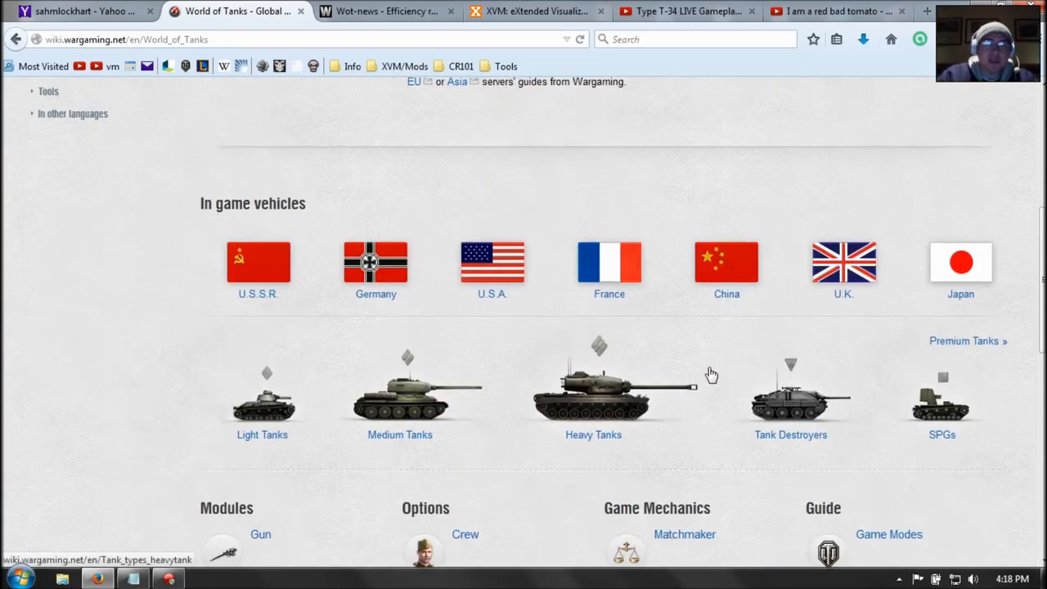
mouse_move(730, 377)
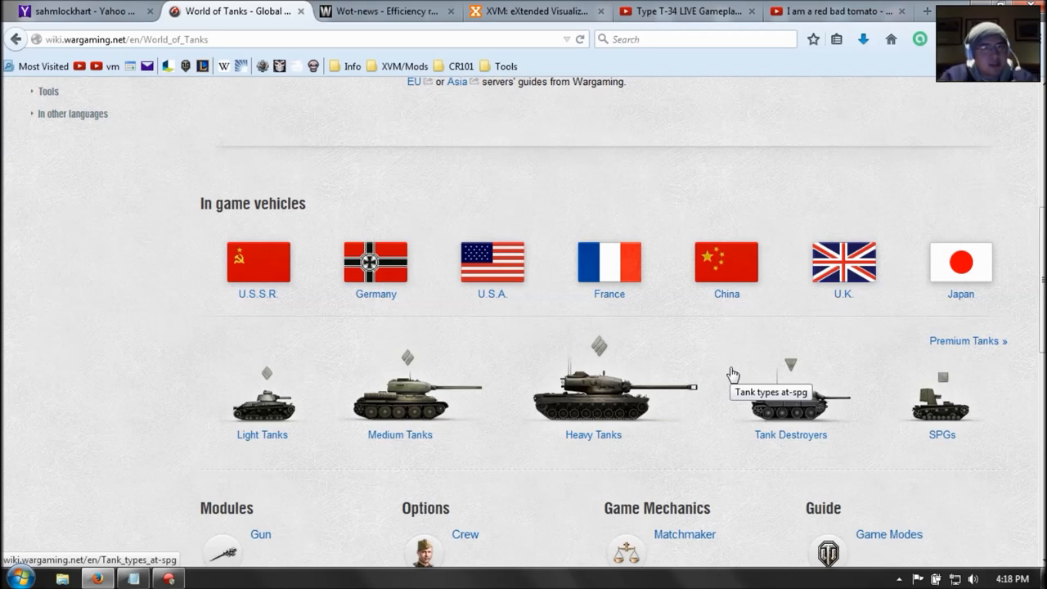
mouse_move(714, 383)
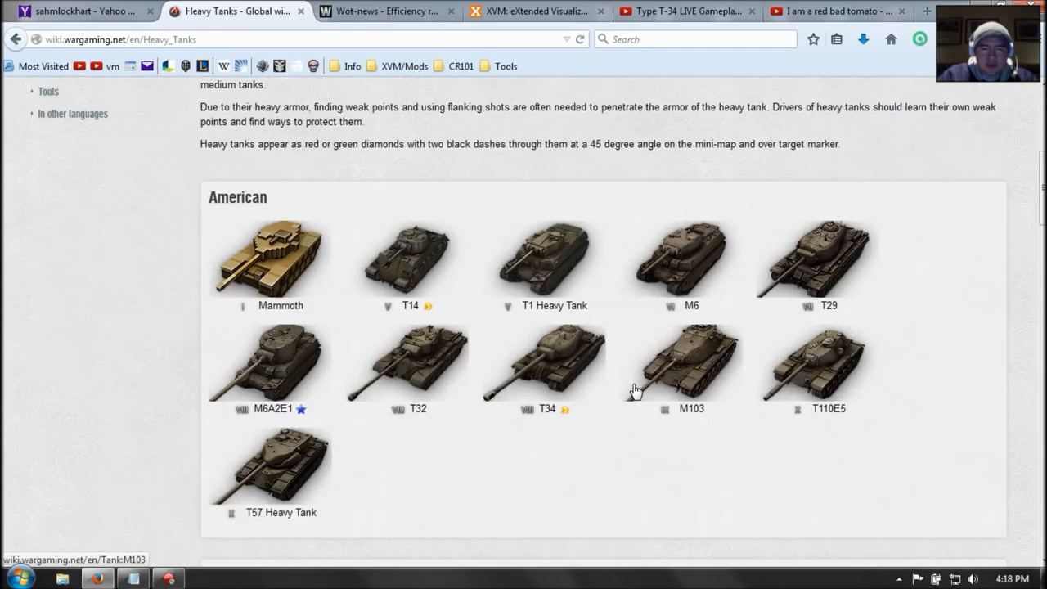
mouse_move(258, 282)
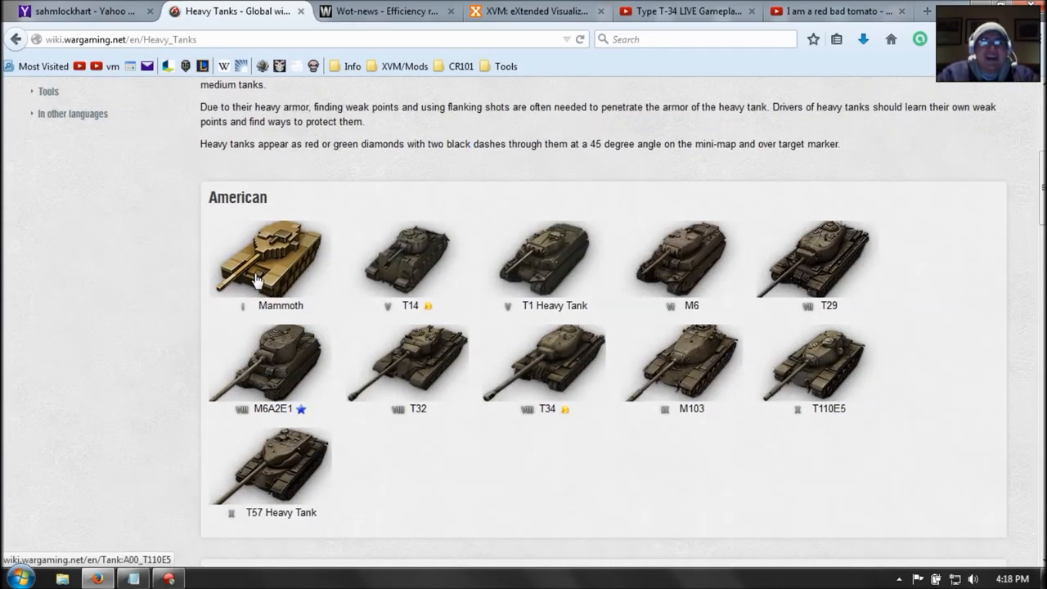
mouse_move(560, 368)
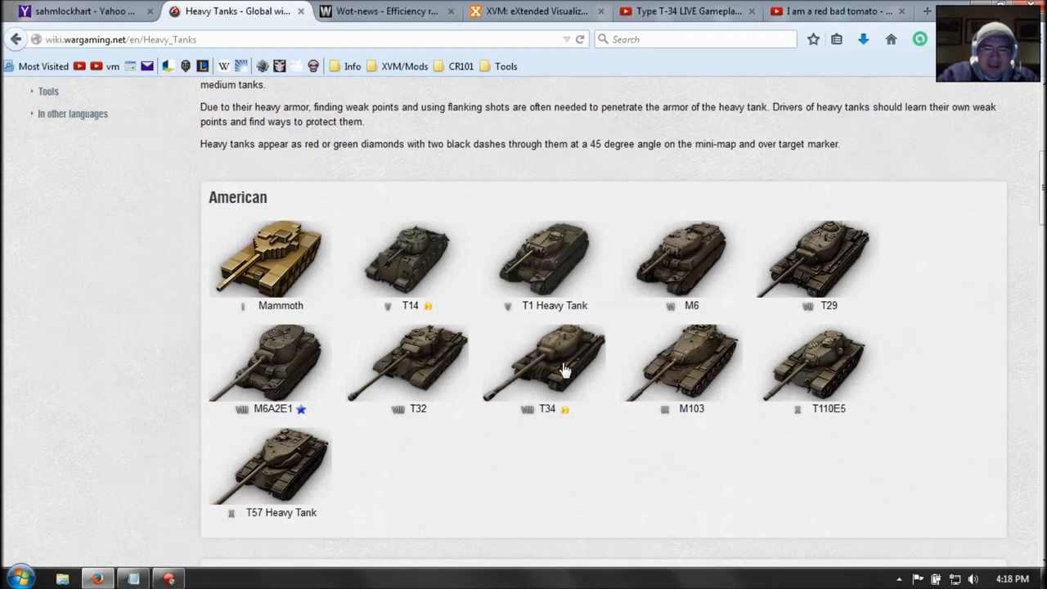
click(564, 367)
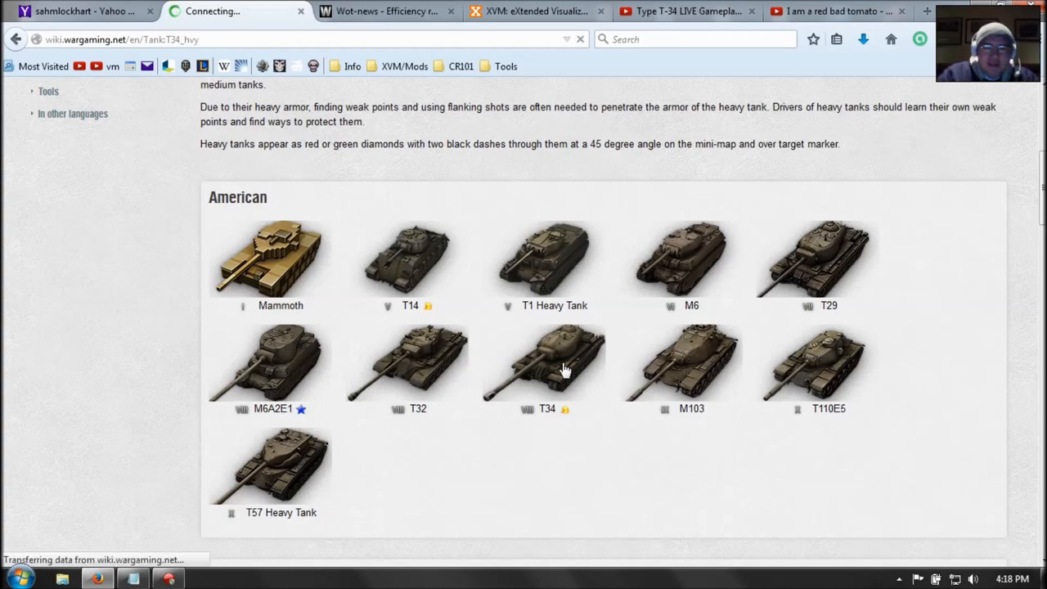
Step: Read down the T34 page past its modules to the Player Opinion pros and cons
click(560, 370)
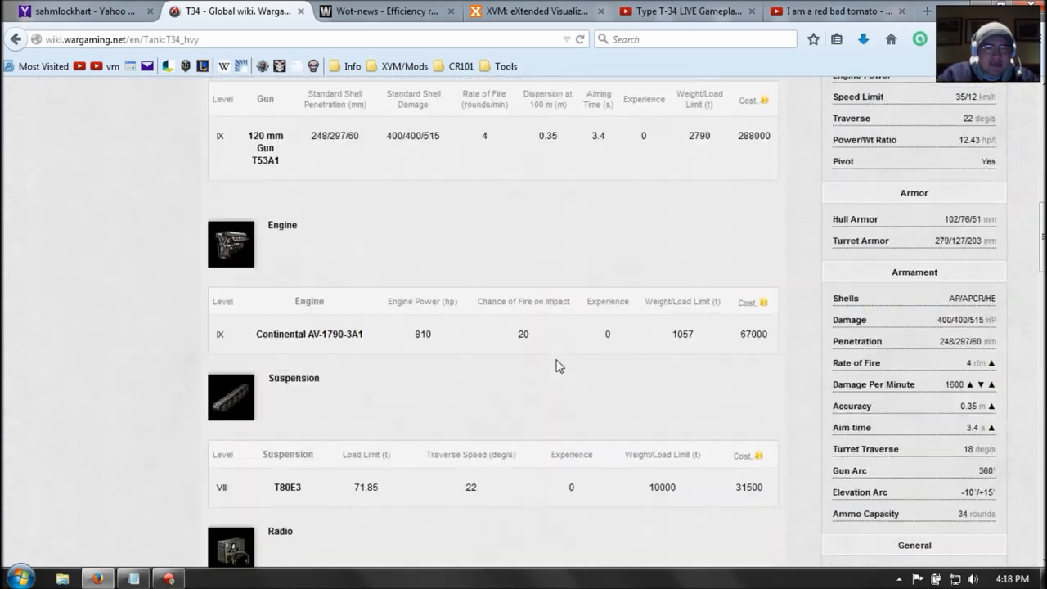
scroll(down, 3)
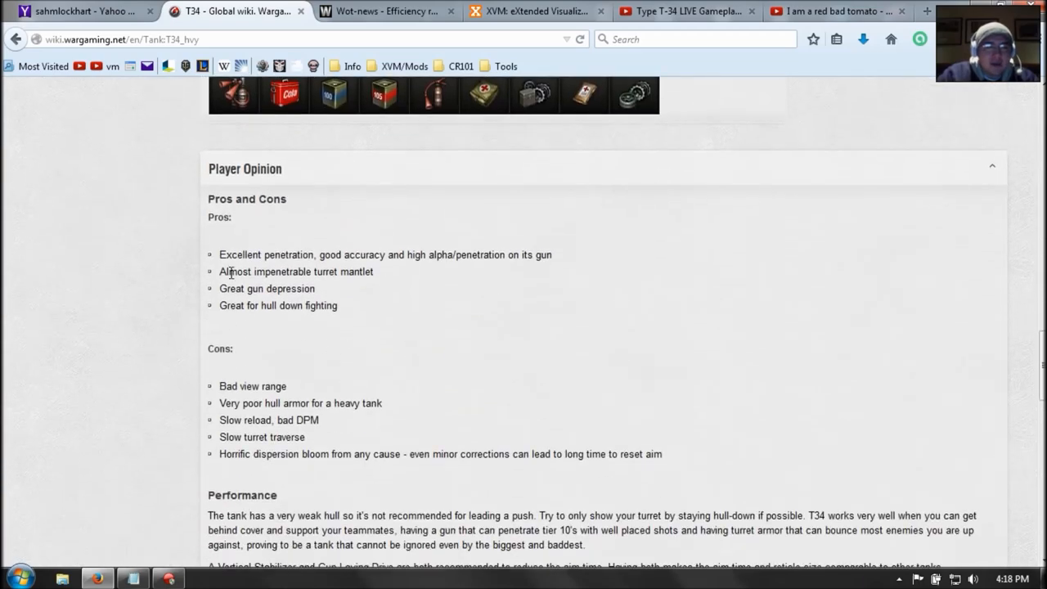
mouse_move(265, 366)
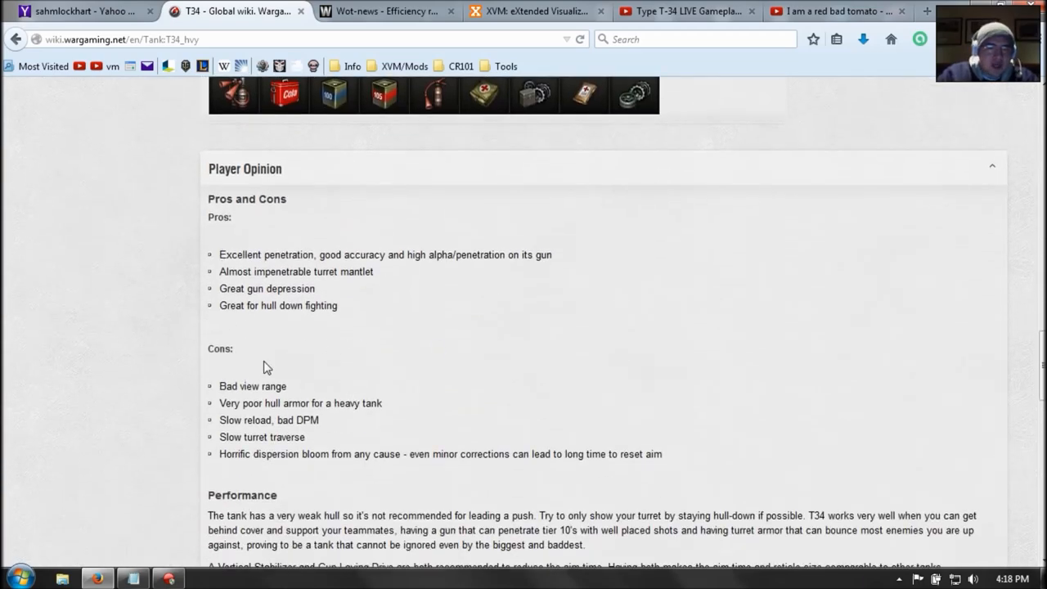
mouse_move(309, 255)
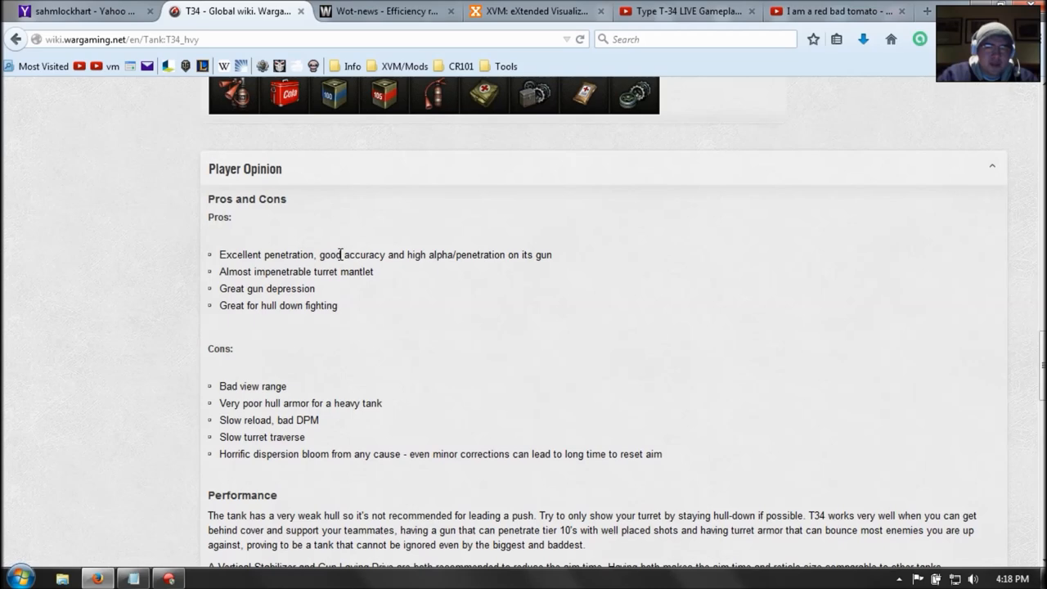
mouse_move(474, 268)
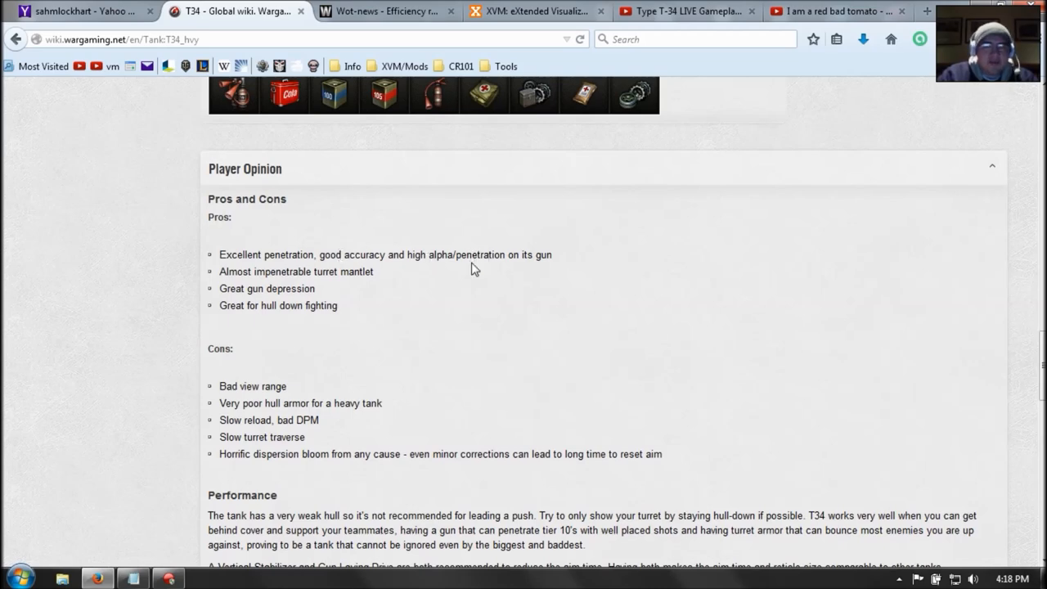
mouse_move(526, 255)
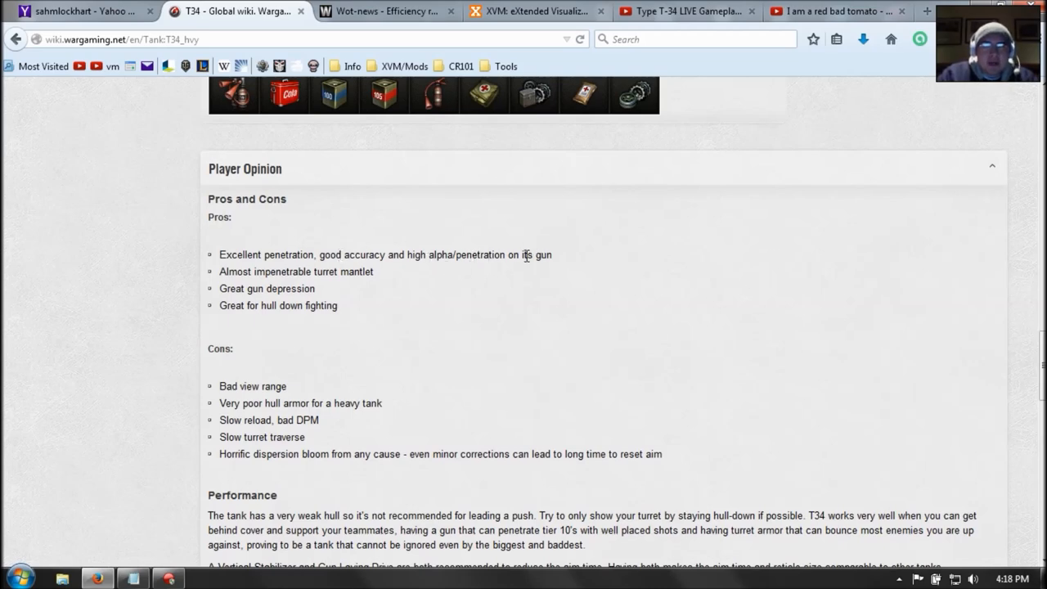
mouse_move(252, 383)
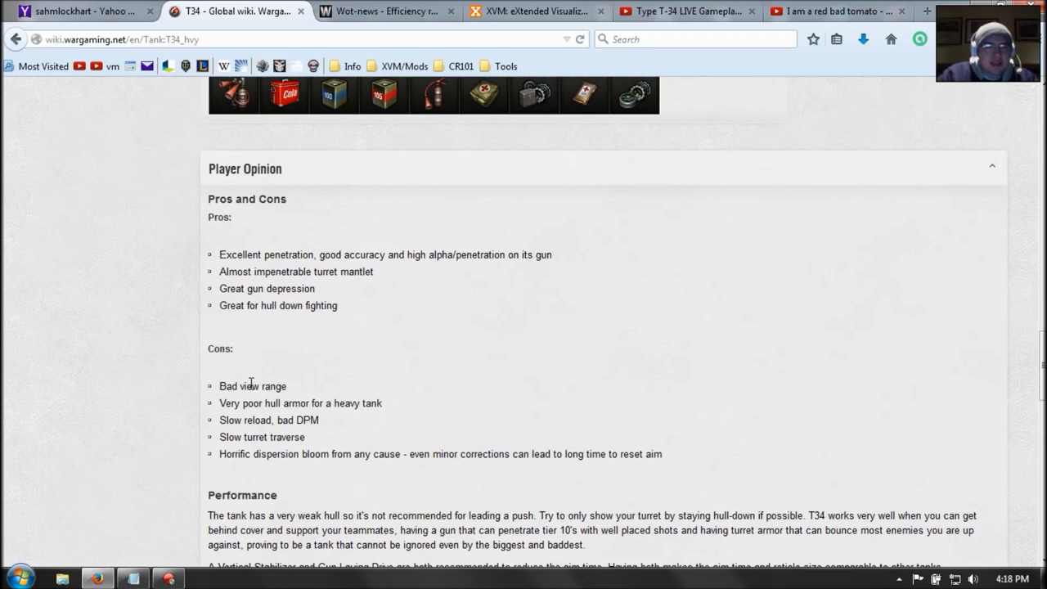
mouse_move(346, 392)
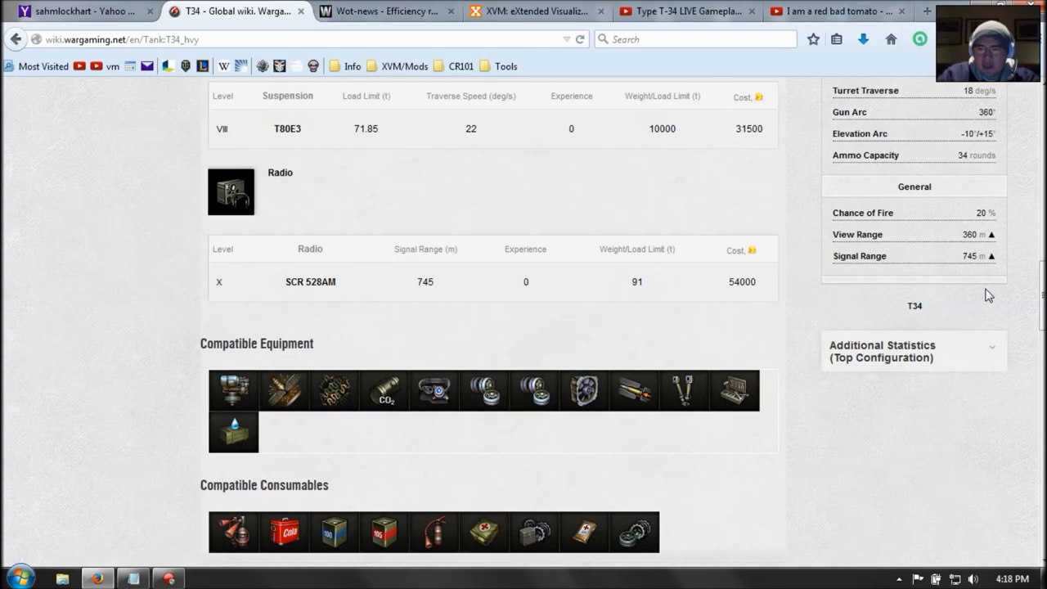
scroll(down, 3)
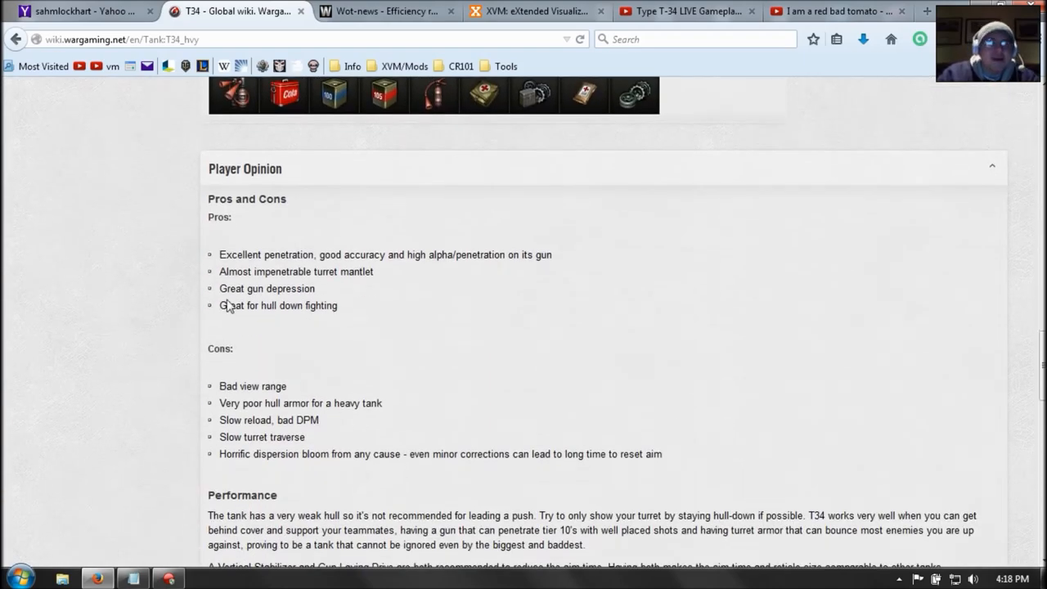
mouse_move(265, 449)
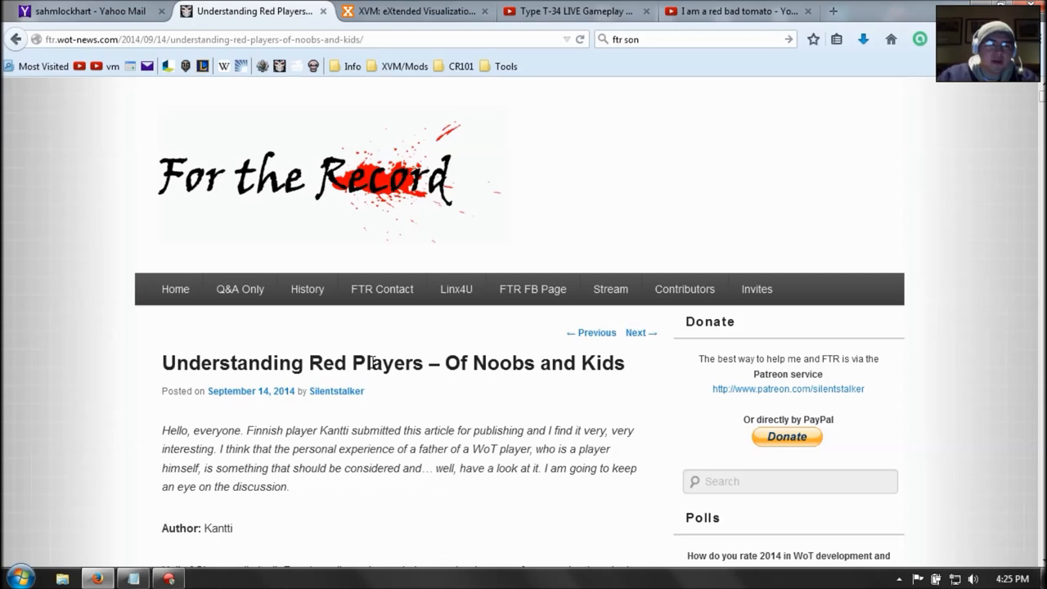
mouse_move(335, 444)
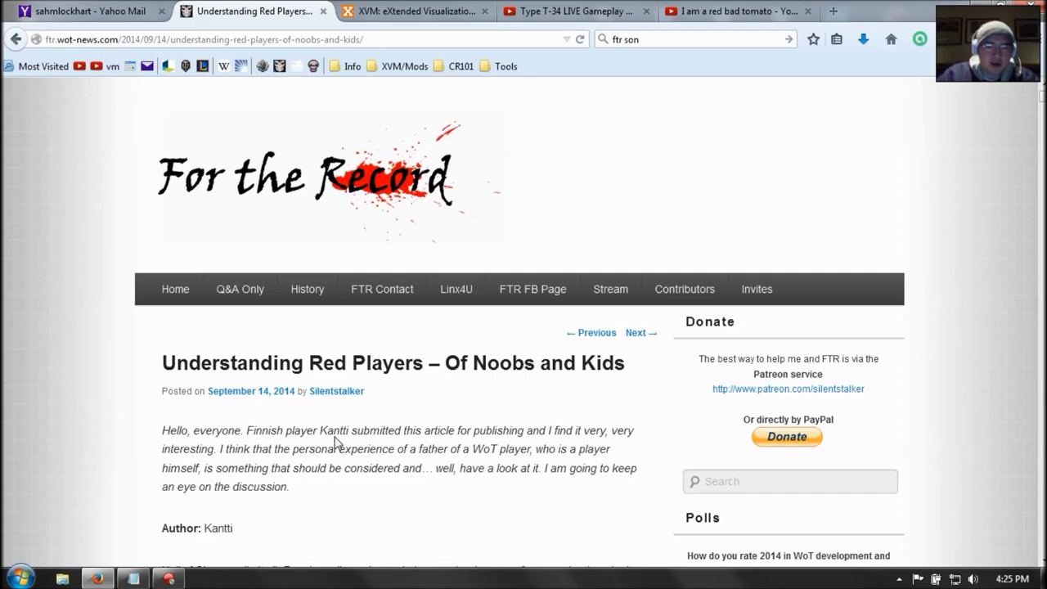
mouse_move(289, 450)
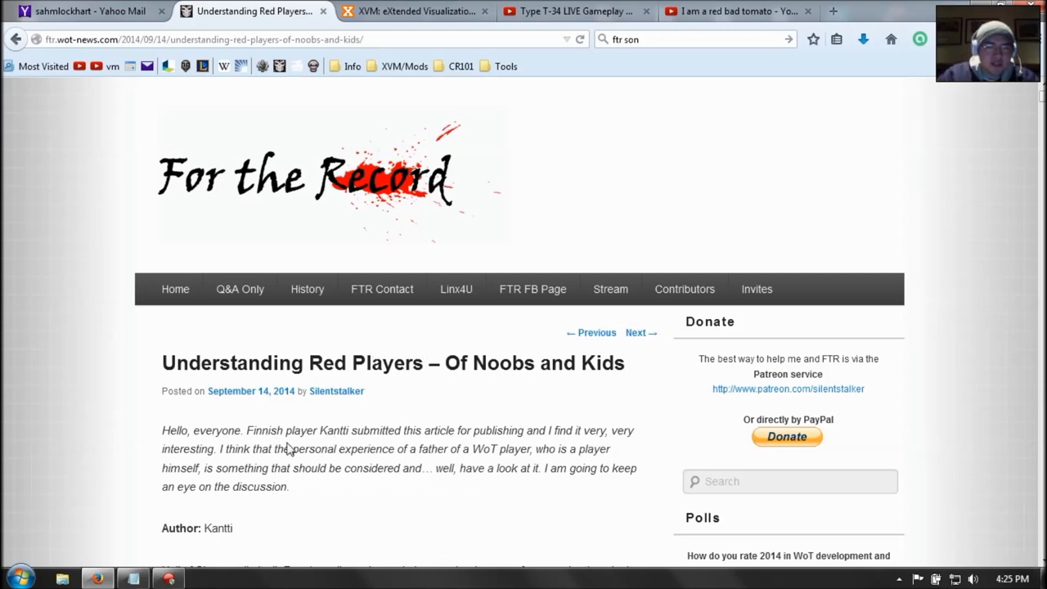
Step: Read the opening of 'Understanding Red Players – Of Noobs and Kids' on For the Record
scroll(down, 3)
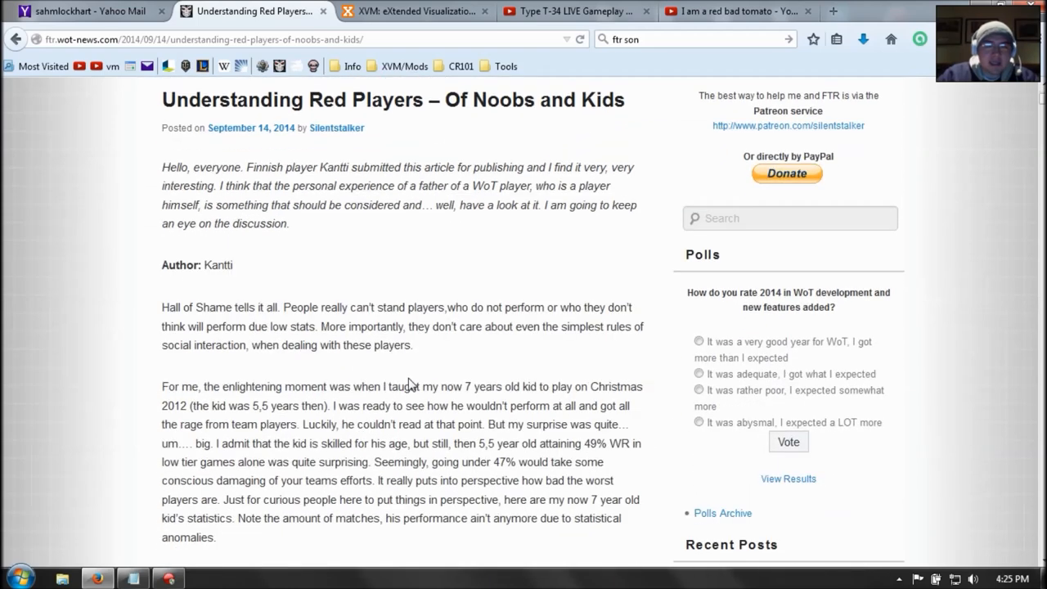
mouse_move(429, 392)
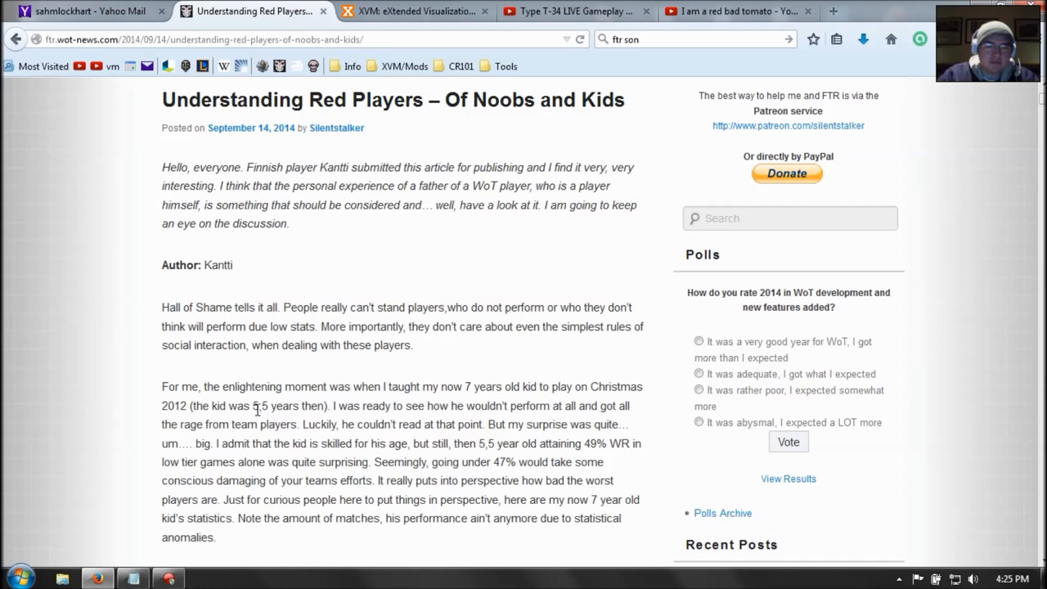
mouse_move(399, 422)
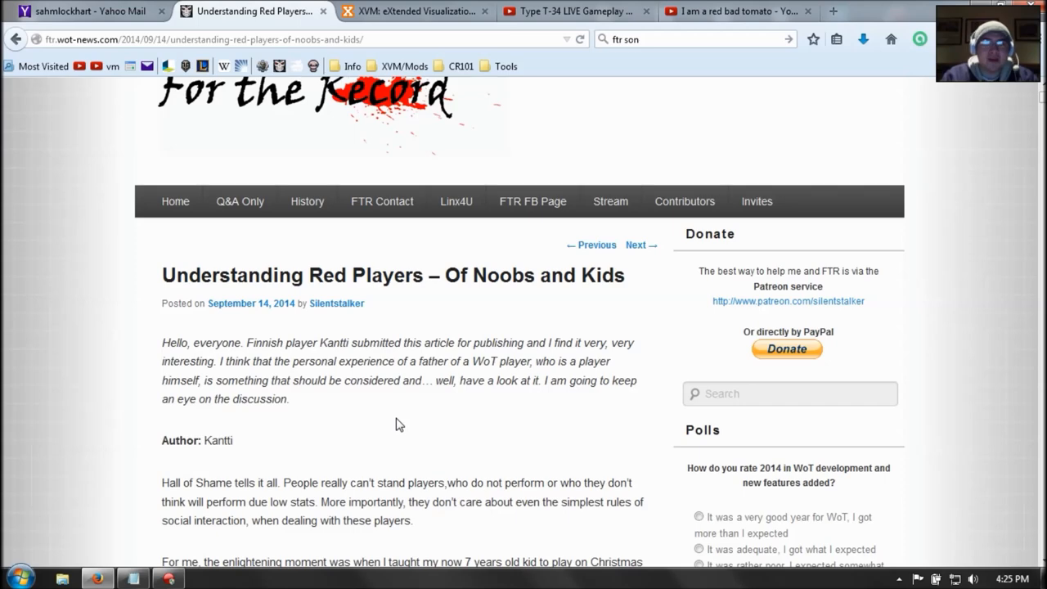
scroll(up, 3)
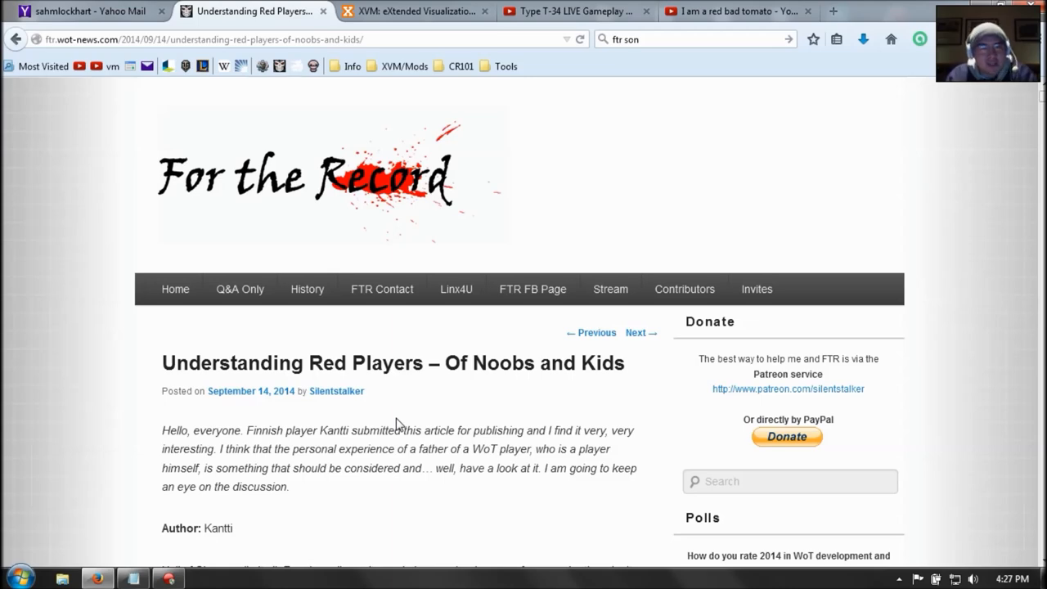
Step: Scroll to the kid's stats: 3,320 battles, 48.55% win rate, average experience 202
scroll(down, 3)
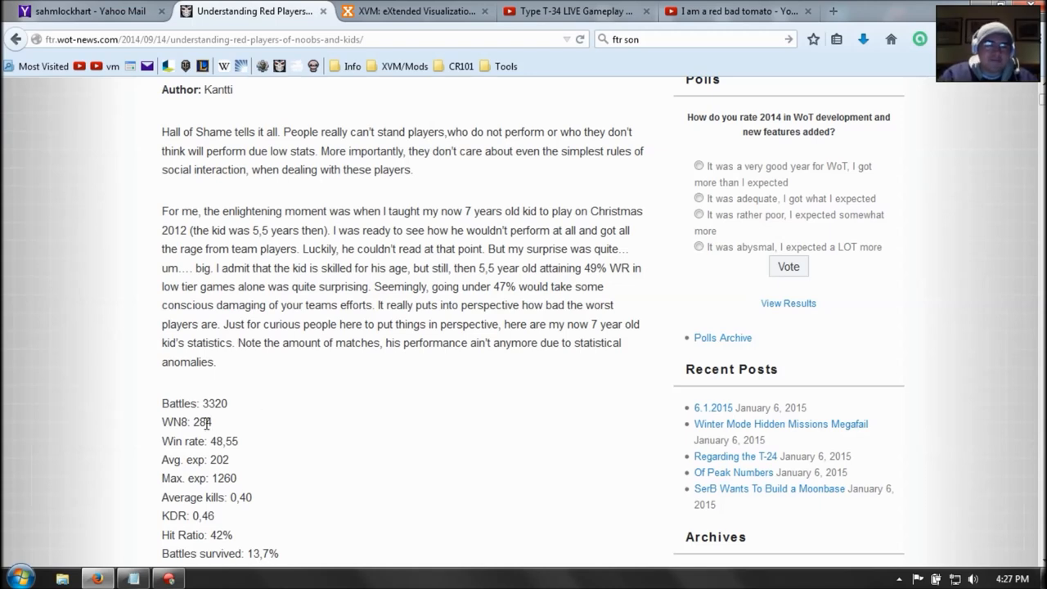
mouse_move(216, 429)
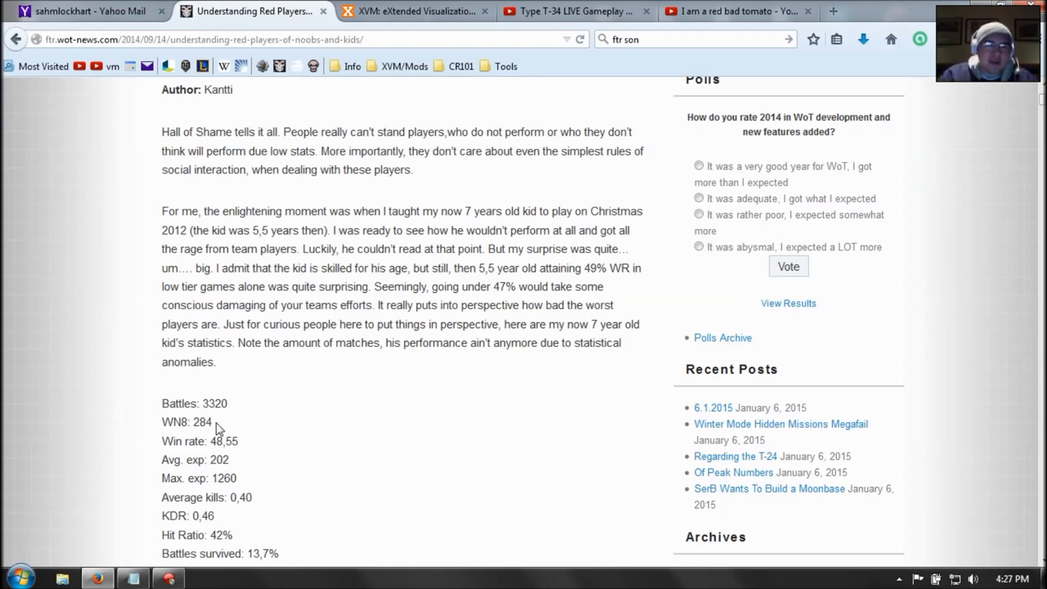